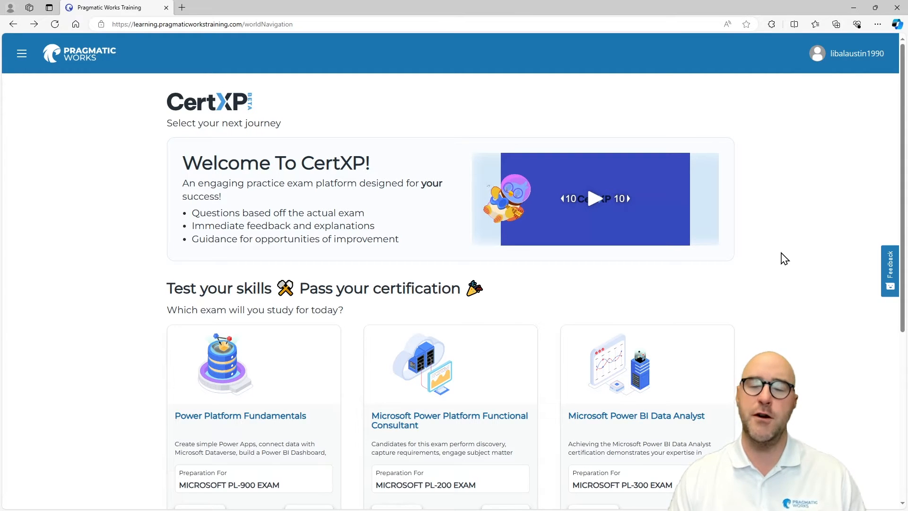
Start the Azure Fundamentals journey from the journey selector.
scroll(down, 3)
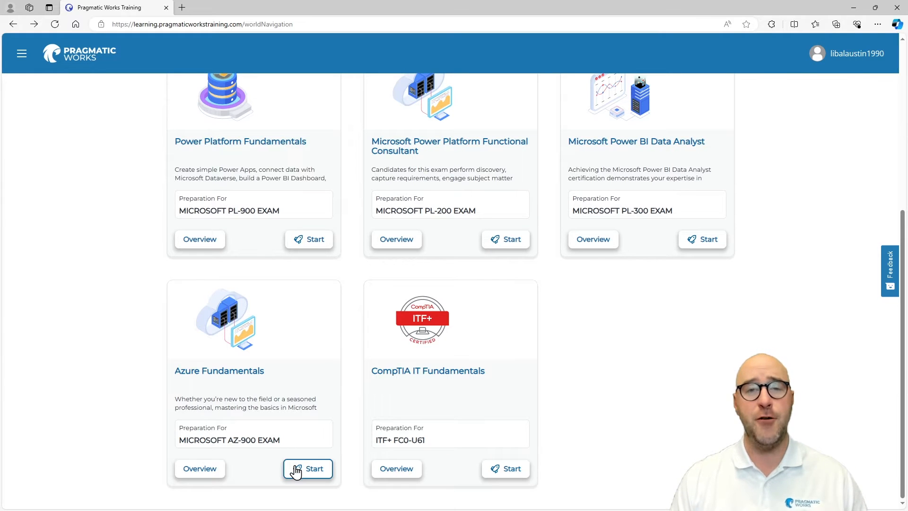
click(307, 468)
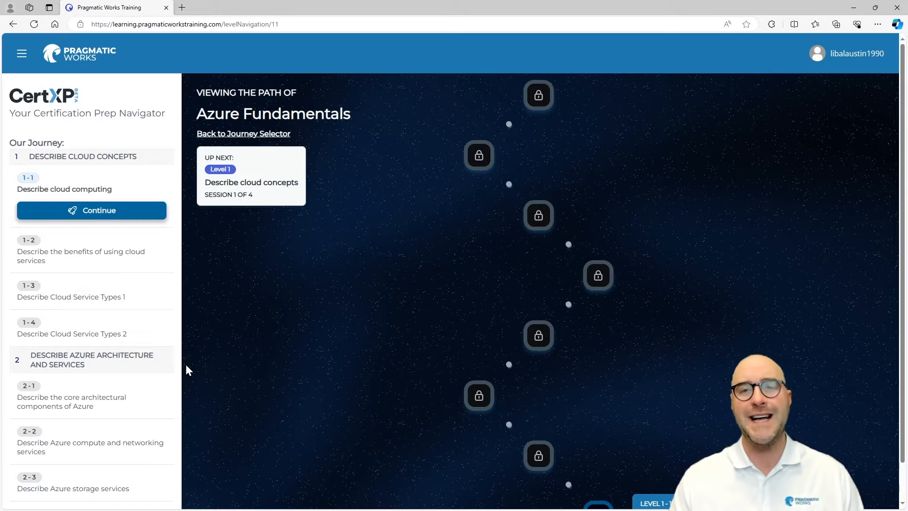
mouse_move(326, 317)
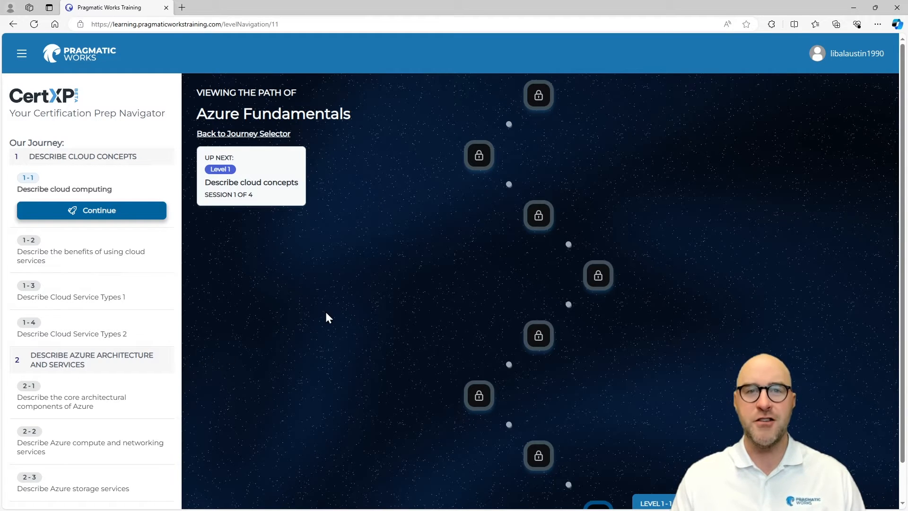
mouse_move(332, 315)
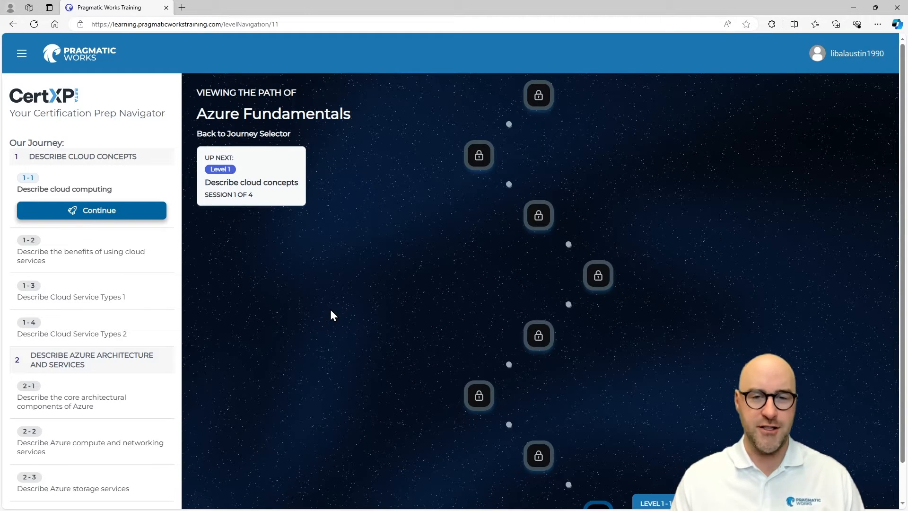
Launch level 1-1 'Describe cloud computing' from the journey map.
scroll(down, 3)
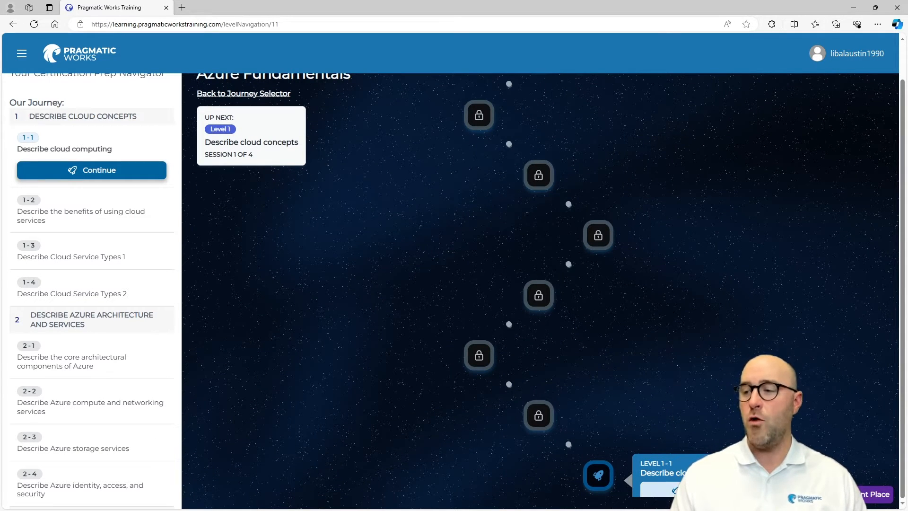
click(91, 170)
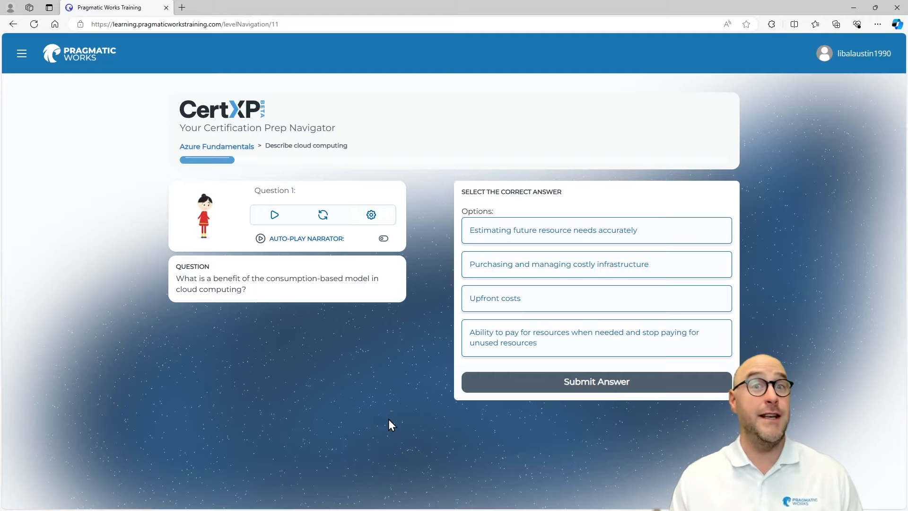
mouse_move(296, 424)
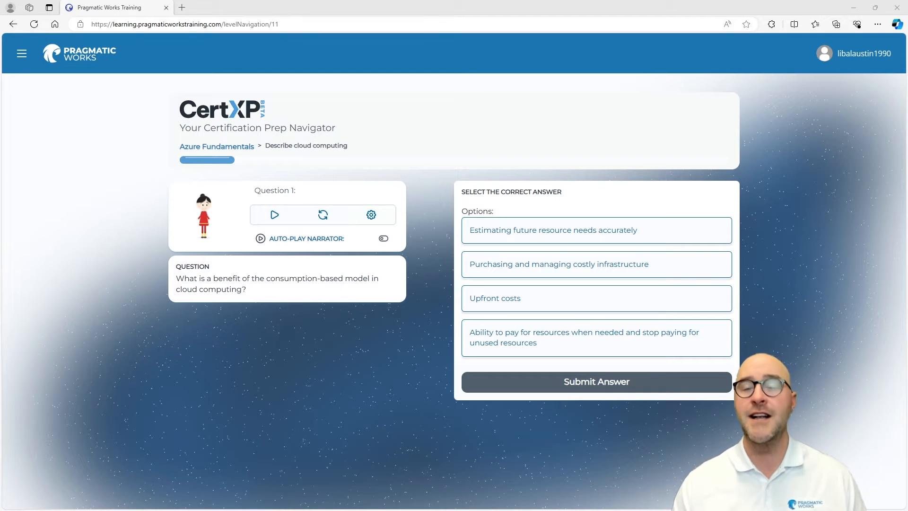
mouse_move(811, 338)
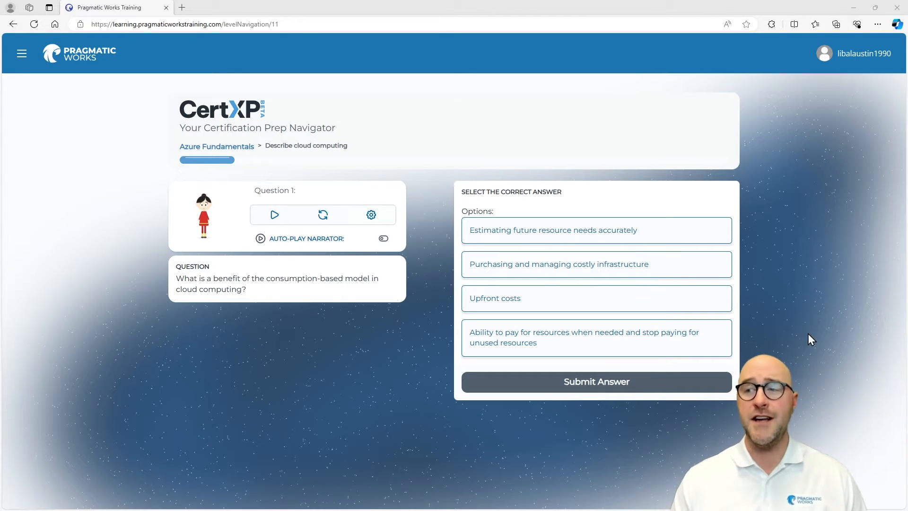
Answer Question 1 with 'Ability to pay for resources when needed' and continue past the Great Job feedback.
click(596, 338)
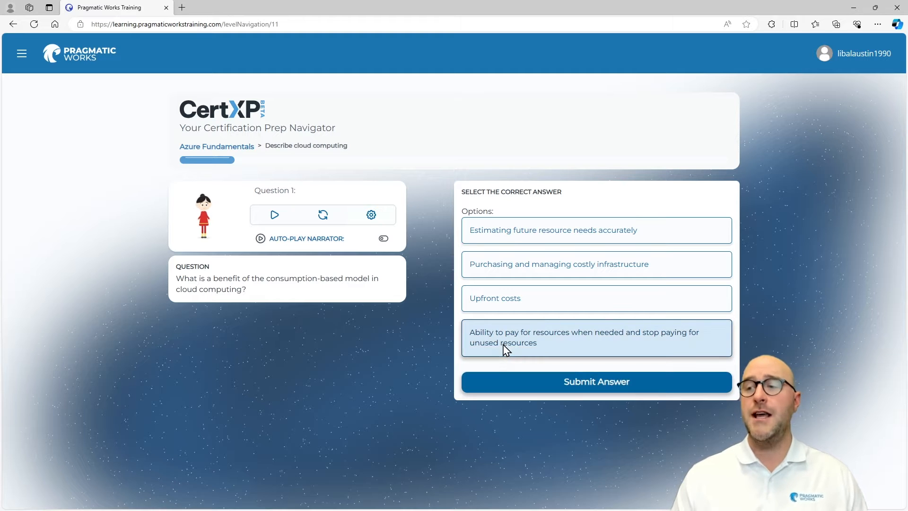
mouse_move(576, 387)
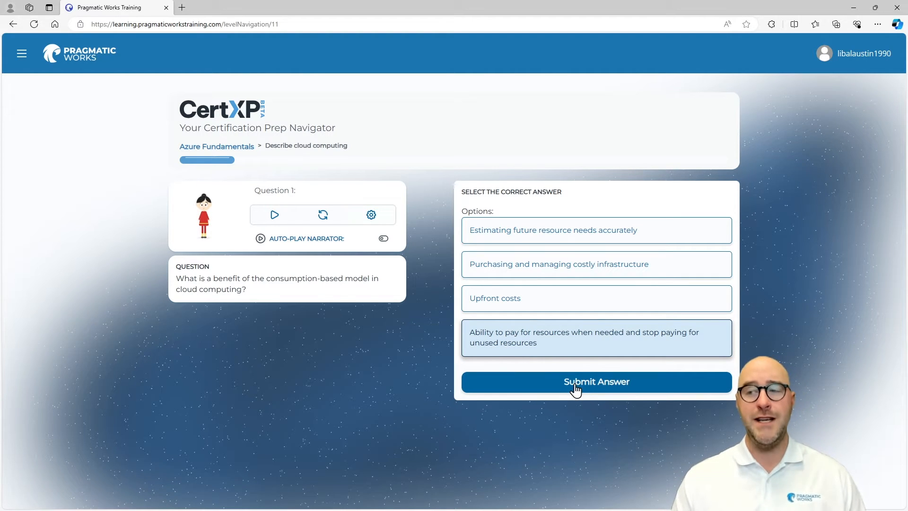
click(596, 381)
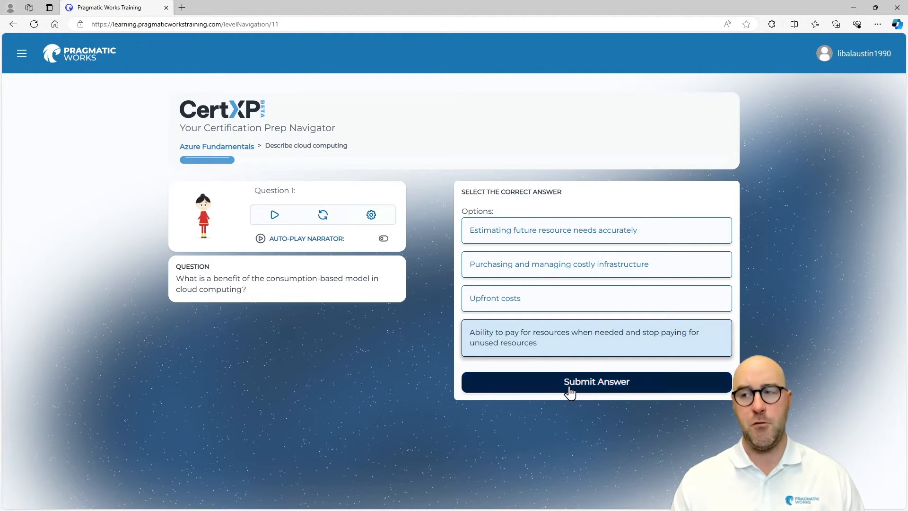
click(596, 381)
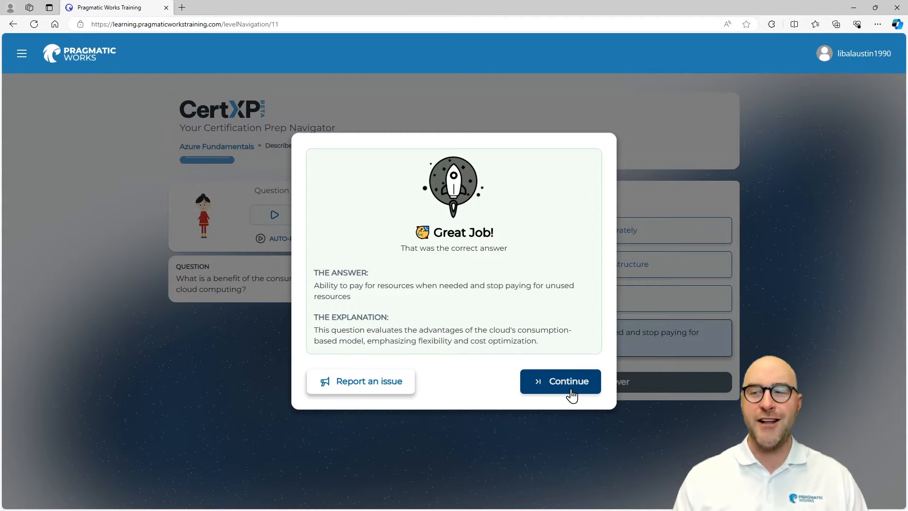
click(560, 381)
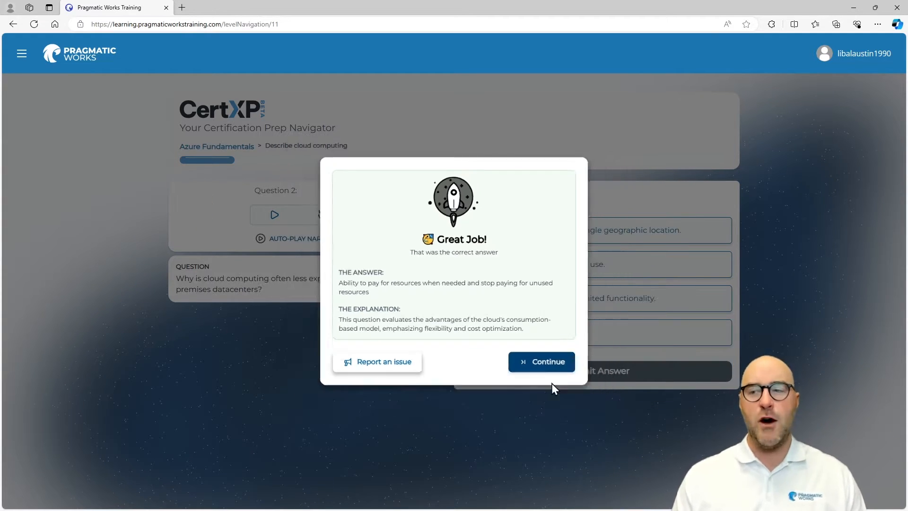
Answer Question 2 with 'You are only billed for what you use.' and continue past the Correct feedback.
click(541, 361)
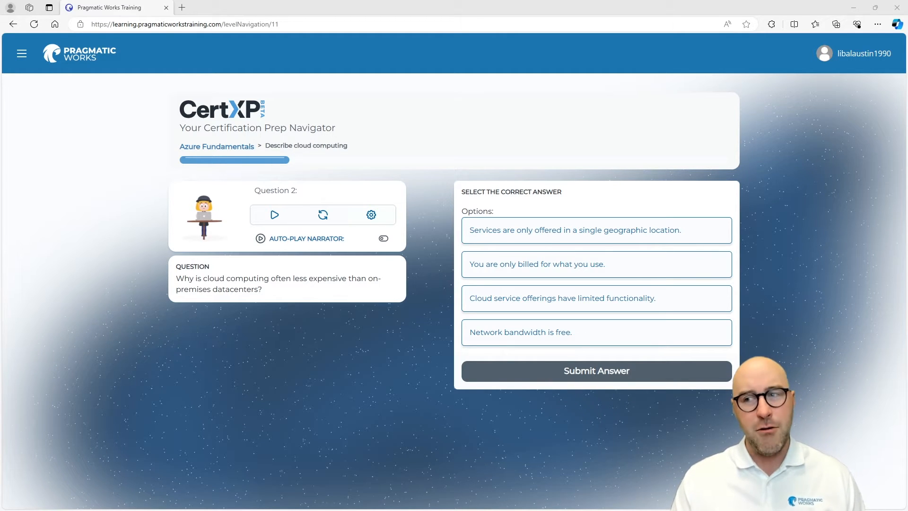
click(595, 264)
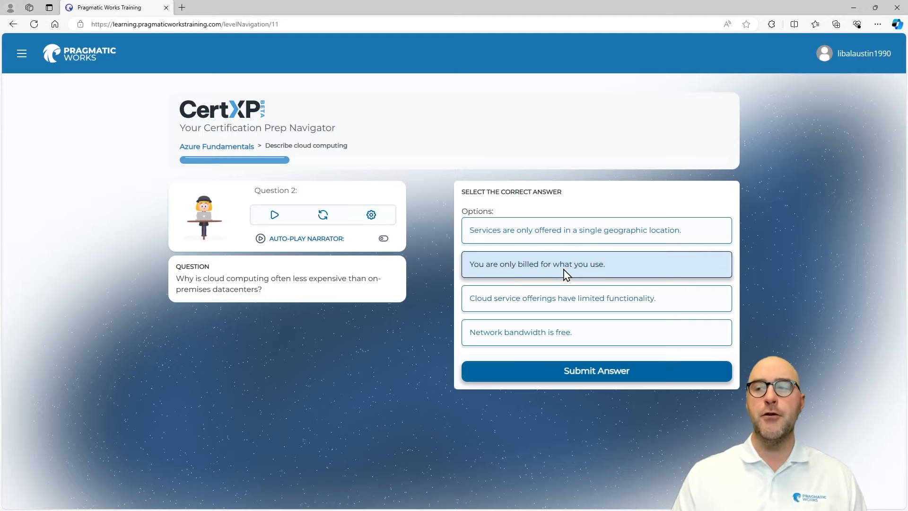
mouse_move(421, 334)
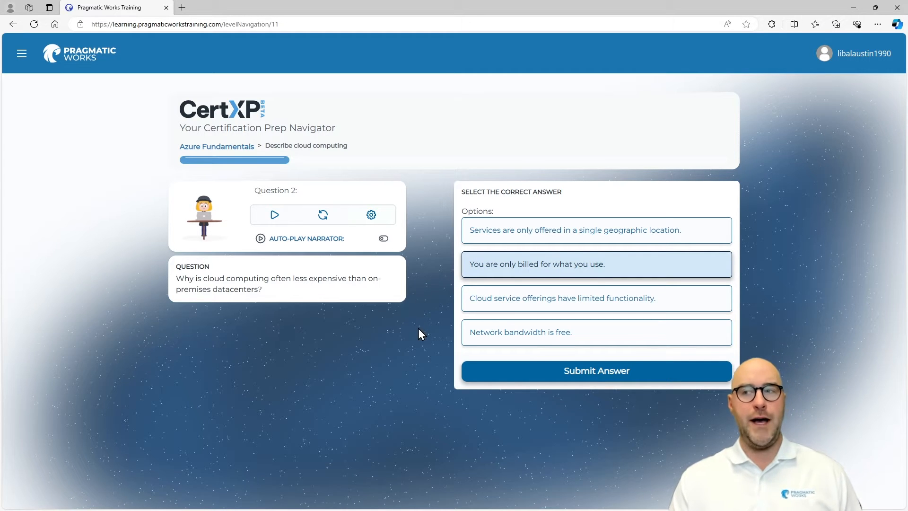
click(595, 371)
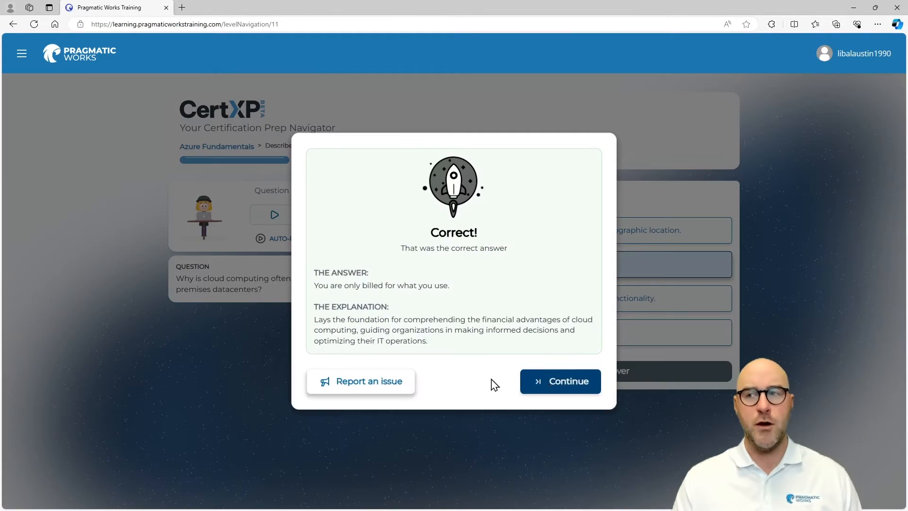
click(559, 381)
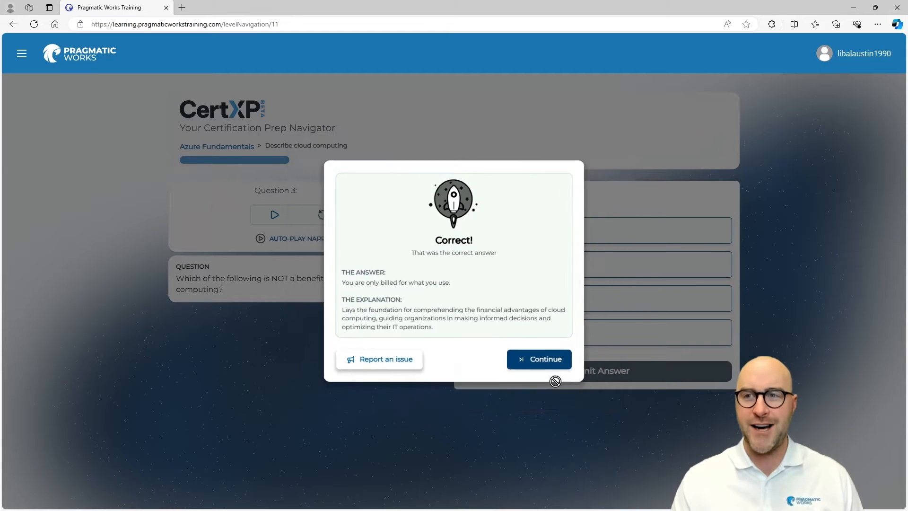
Answer Question 3 with 'Global Scale' (incorrect; Limited Scalability) and continue past the feedback.
click(538, 360)
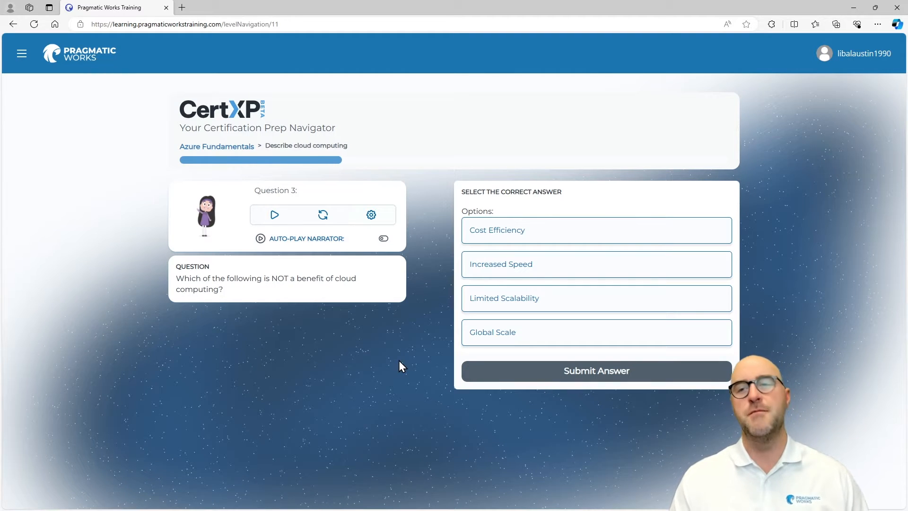
key(ctrl+f)
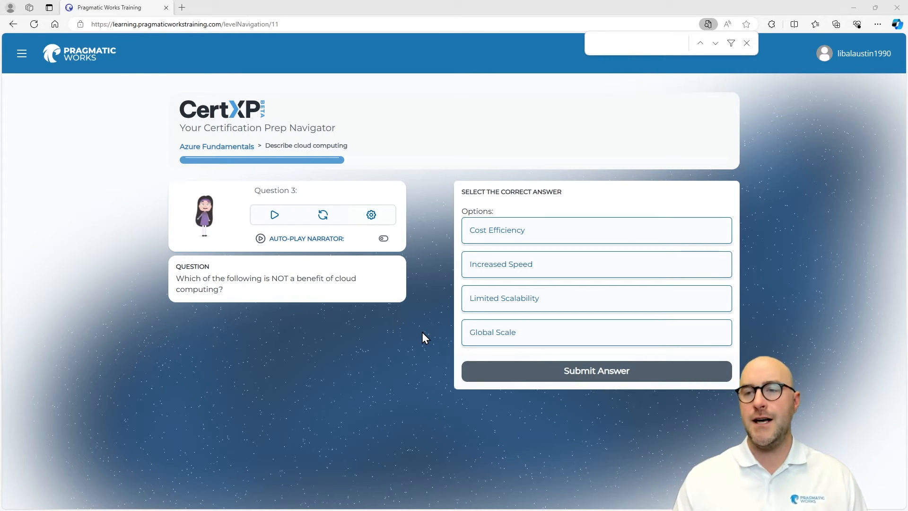
click(596, 332)
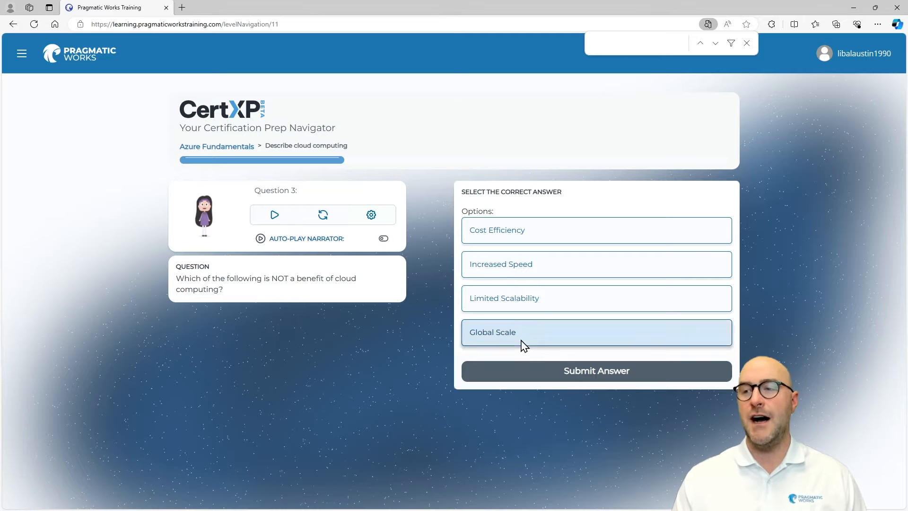
click(595, 371)
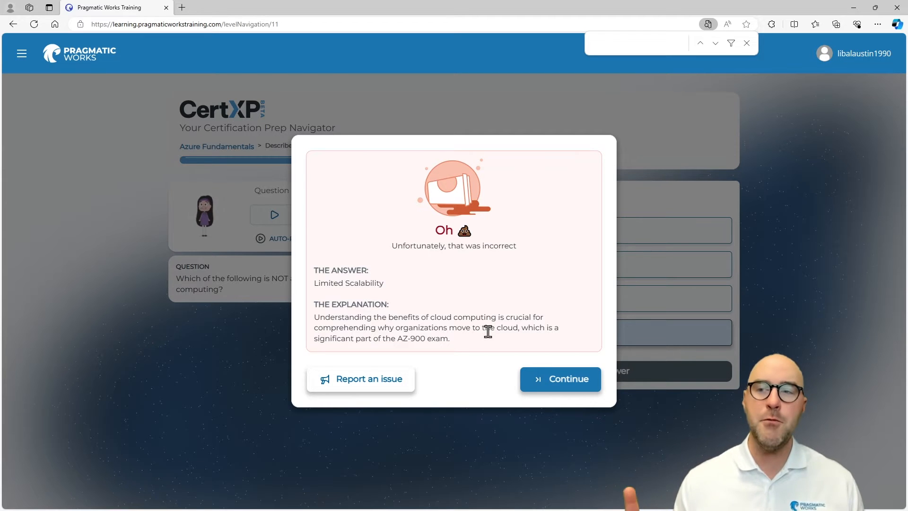
mouse_move(457, 383)
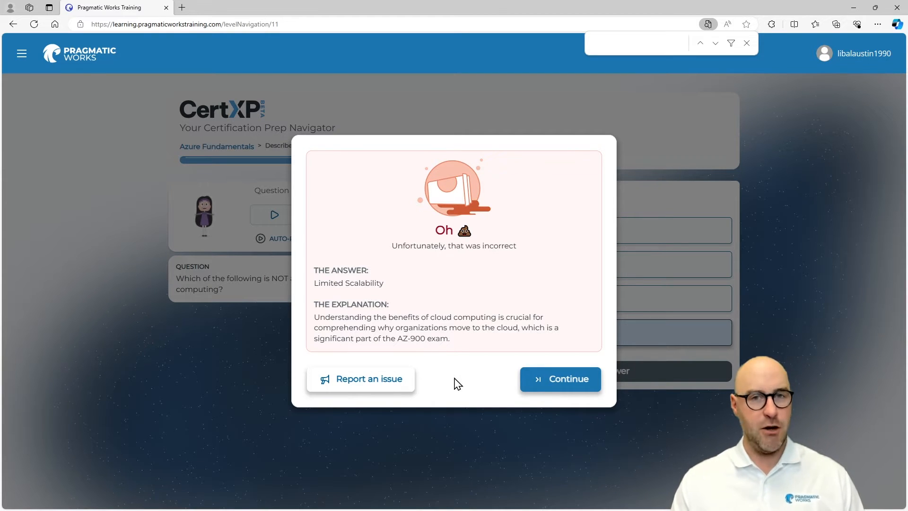
mouse_move(415, 360)
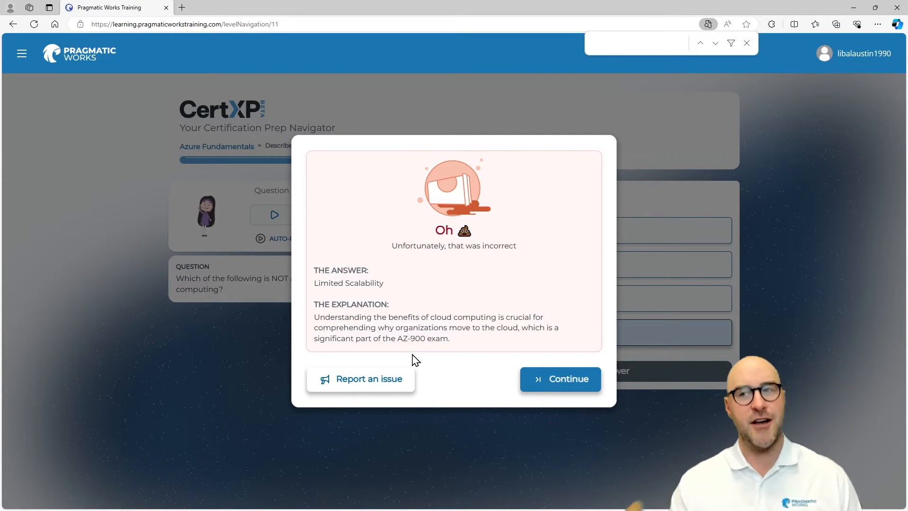
click(559, 379)
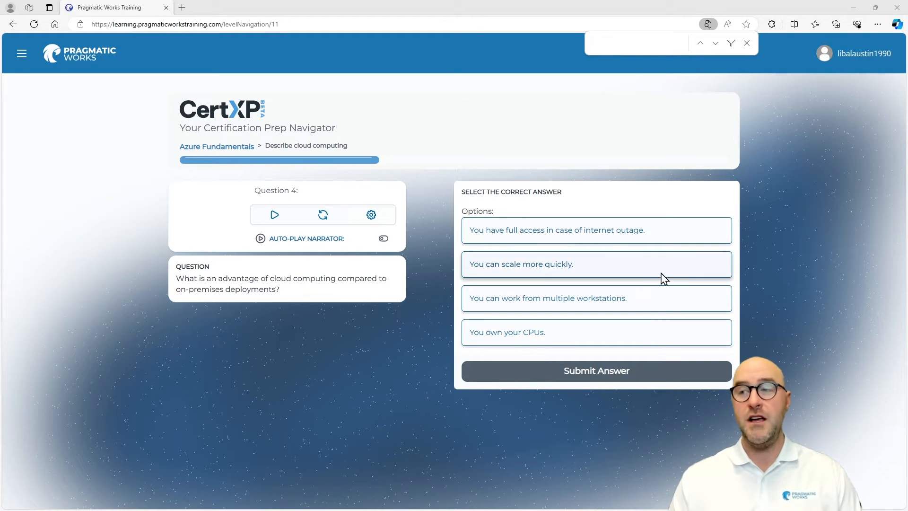
Submit 'You can scale more quickly' for Question 4 and continue to Question 5.
click(595, 370)
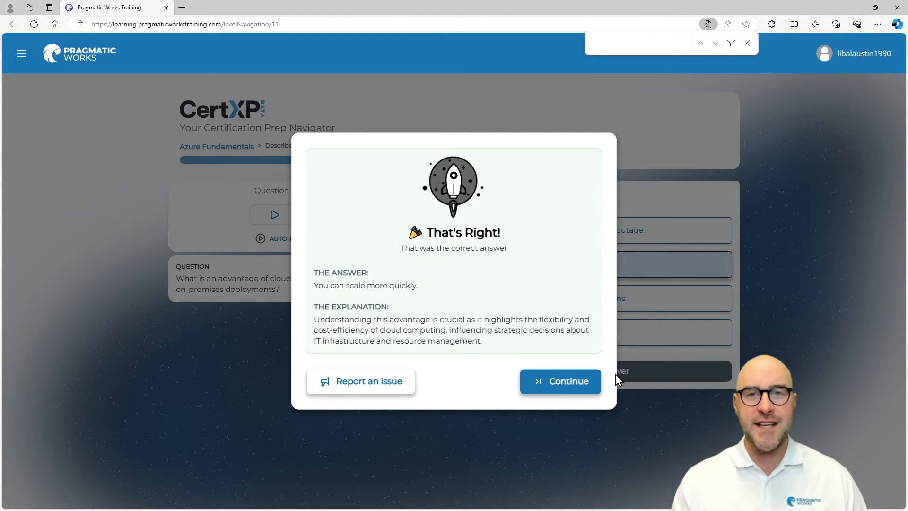
mouse_move(560, 381)
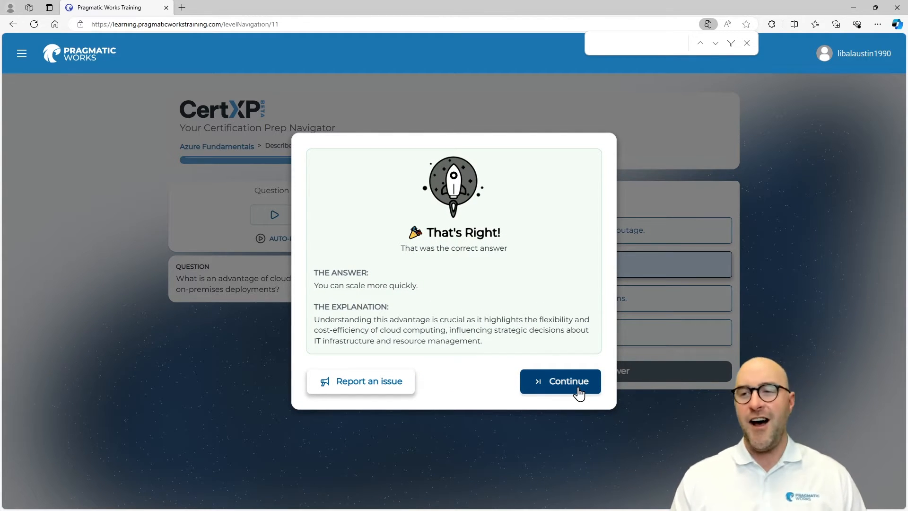
click(560, 381)
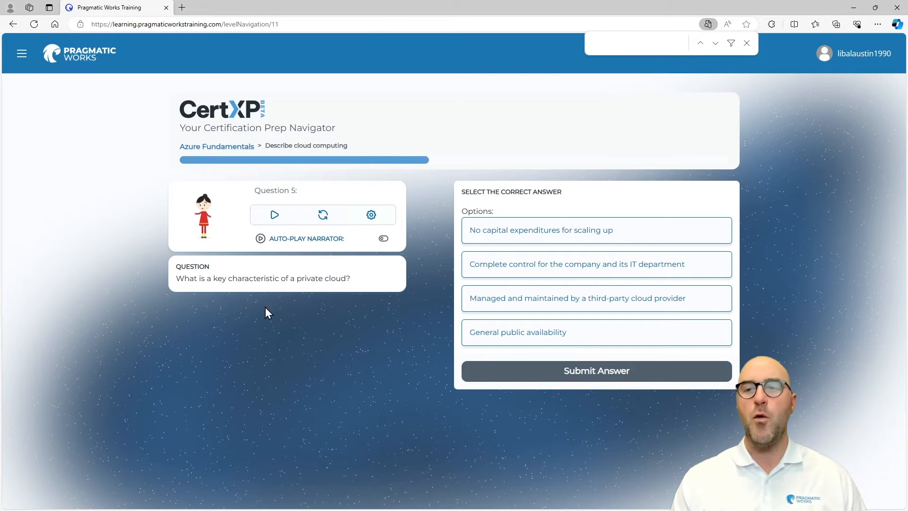
mouse_move(368, 370)
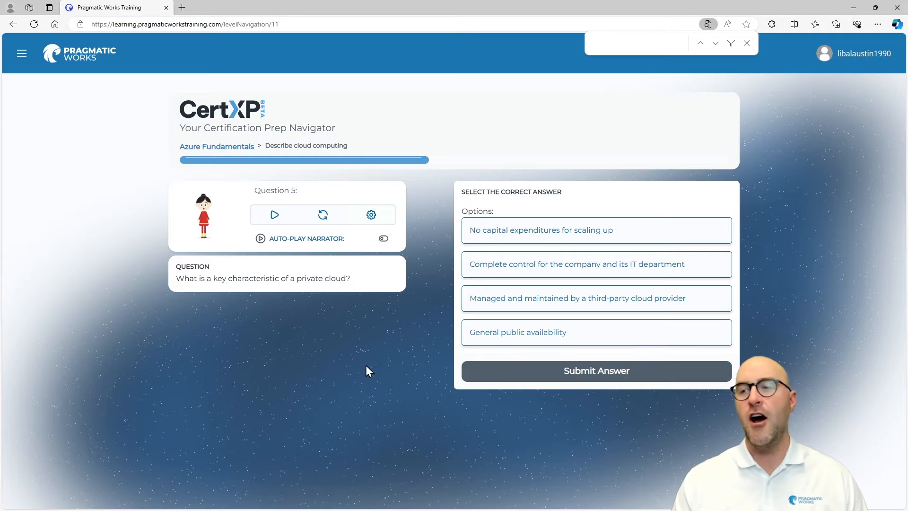
mouse_move(388, 369)
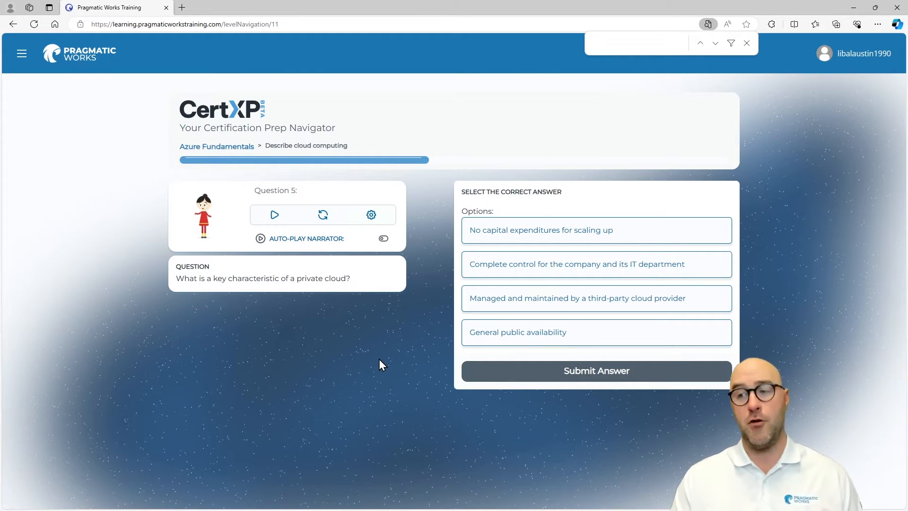
Answer Question 5 with 'Complete control for the company and its IT department' and continue.
click(595, 264)
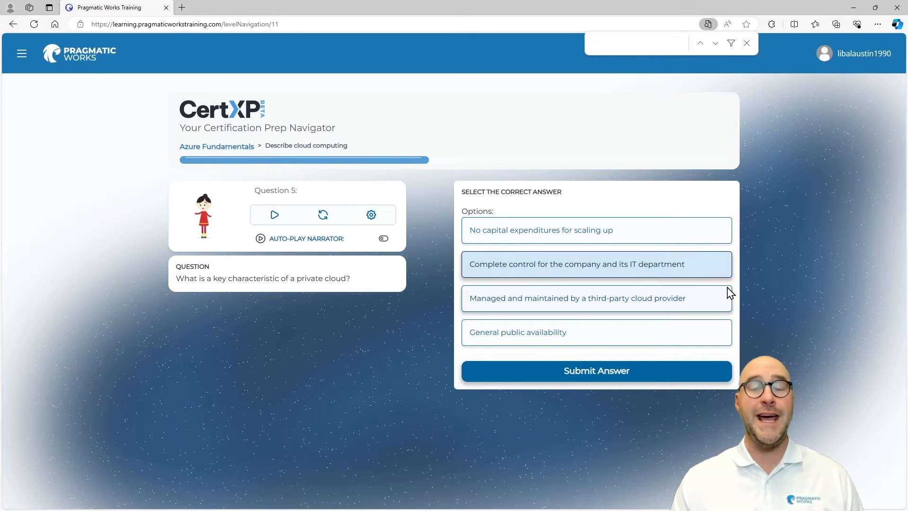
click(595, 370)
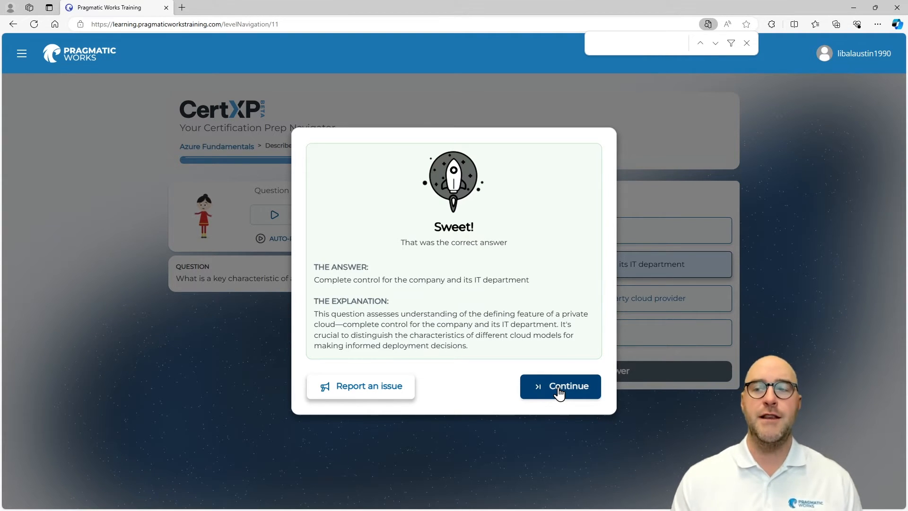
click(558, 386)
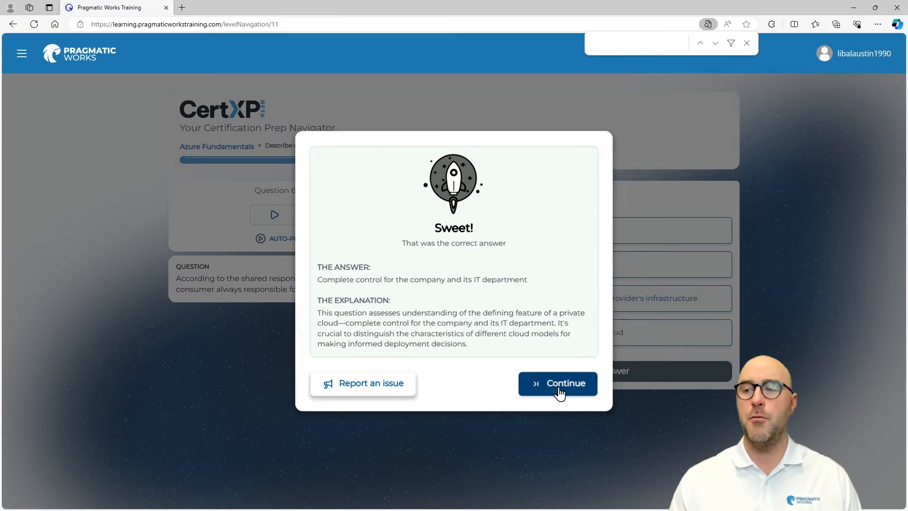
click(557, 383)
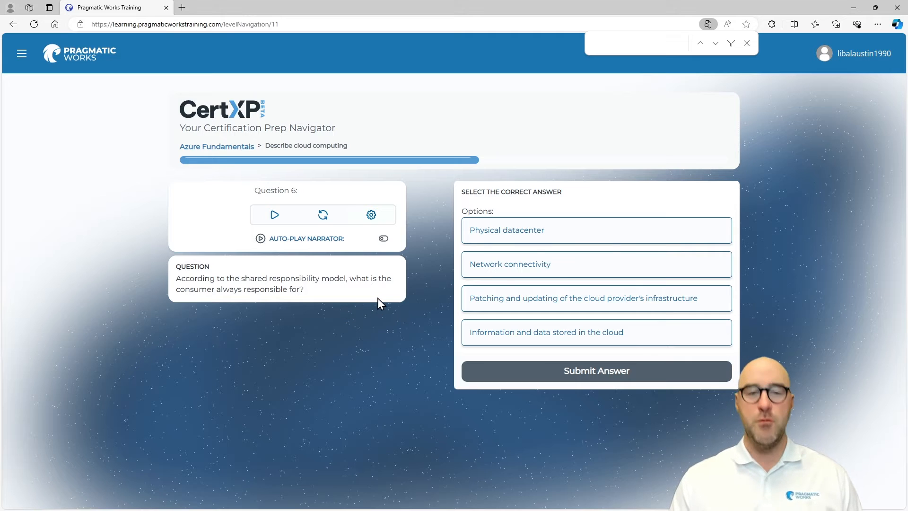
mouse_move(325, 289)
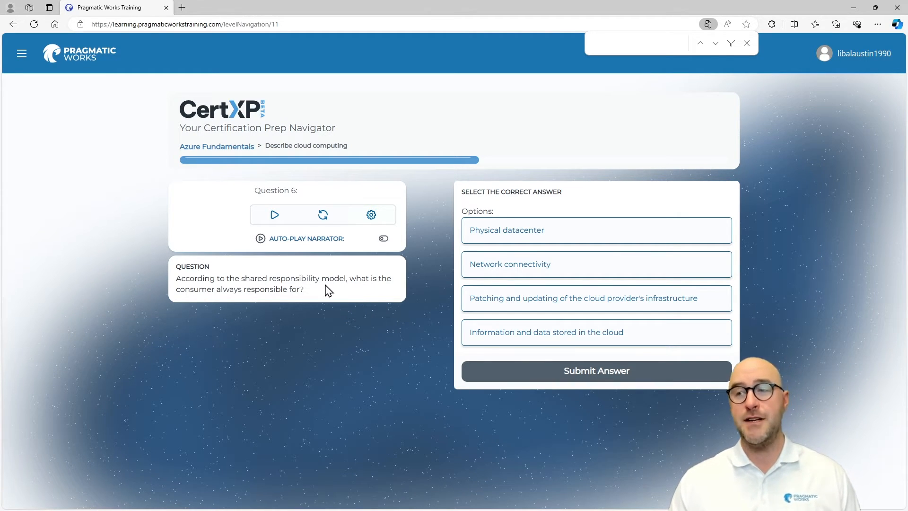
mouse_move(388, 310)
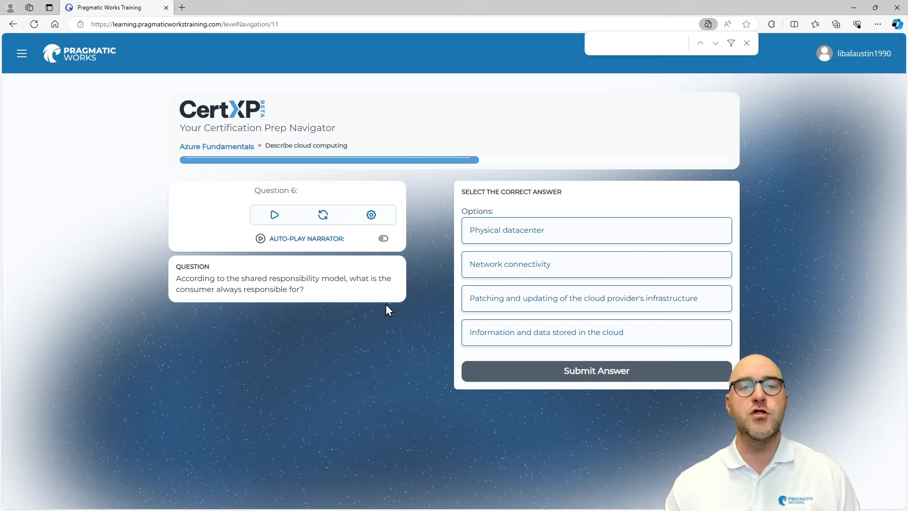
mouse_move(397, 264)
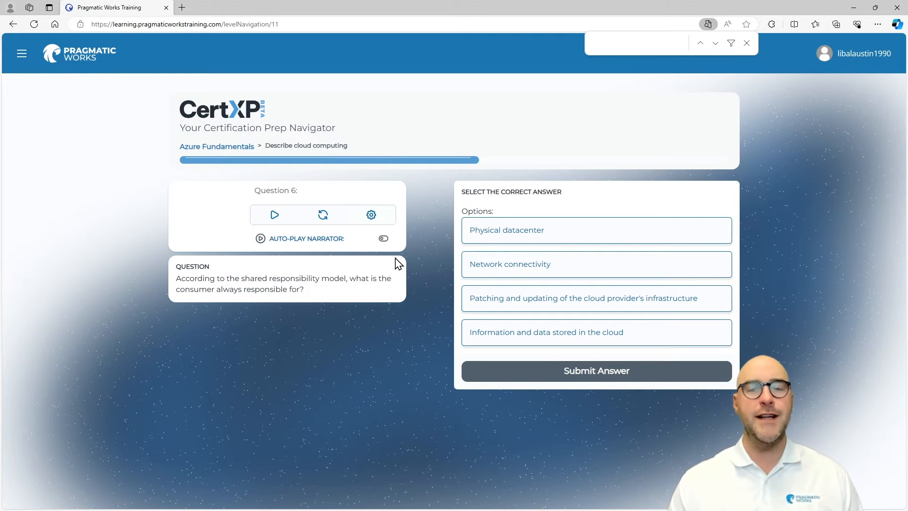
mouse_move(418, 308)
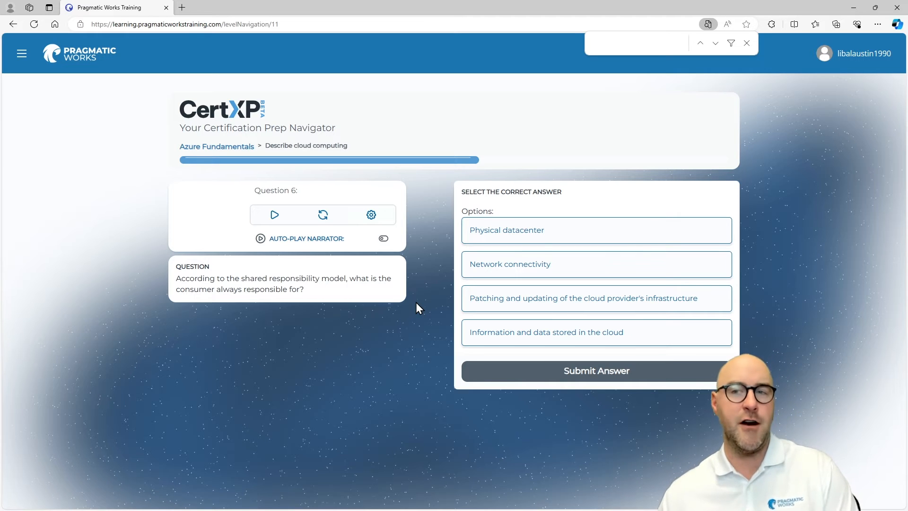
Answer Question 6 with 'Information and data stored in the cloud' and continue.
click(595, 332)
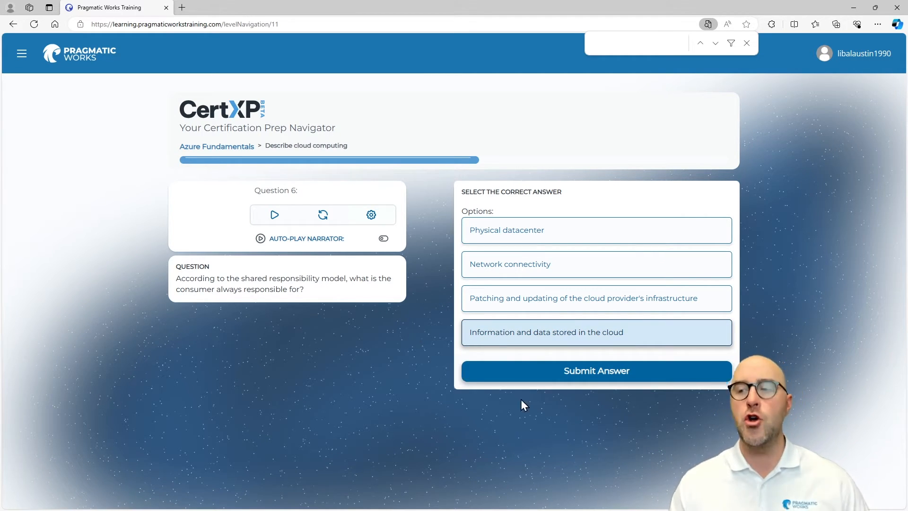
click(596, 371)
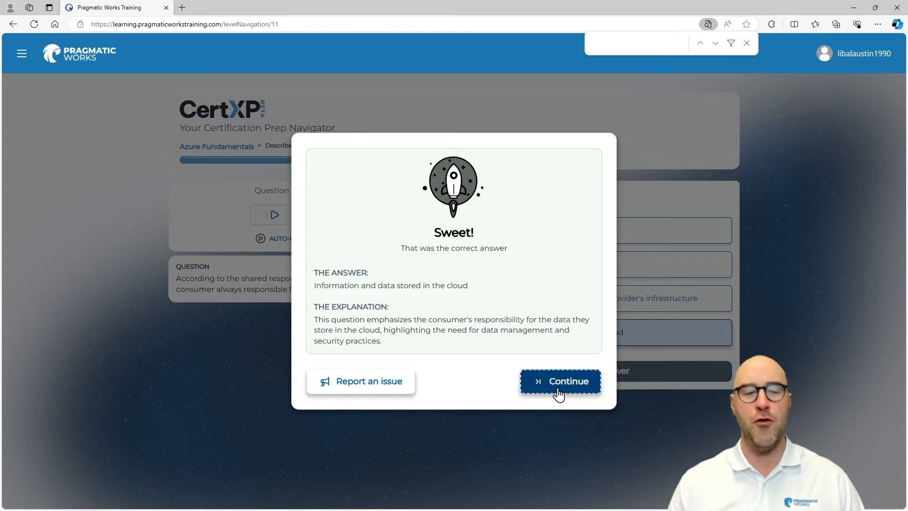
click(559, 381)
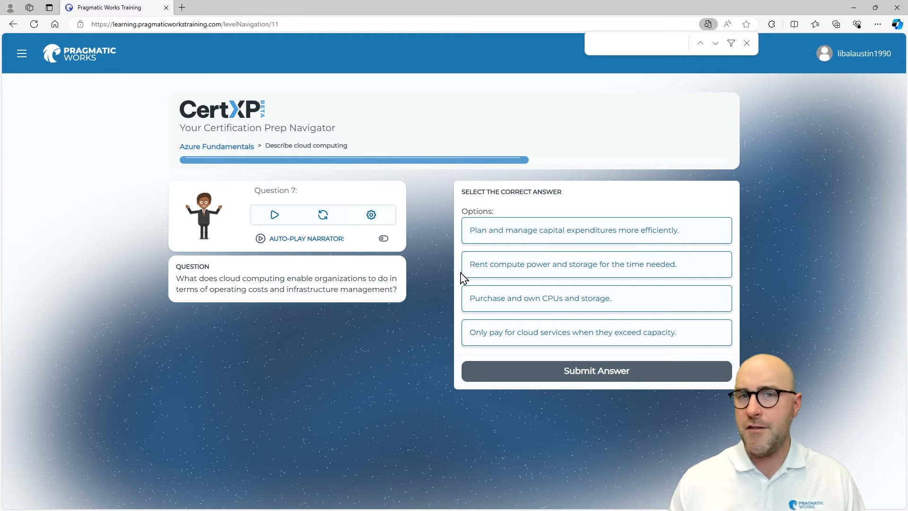
Answer Question 7 with 'Plan and manage capital expenditures more efficiently' (incorrect) and continue.
click(596, 230)
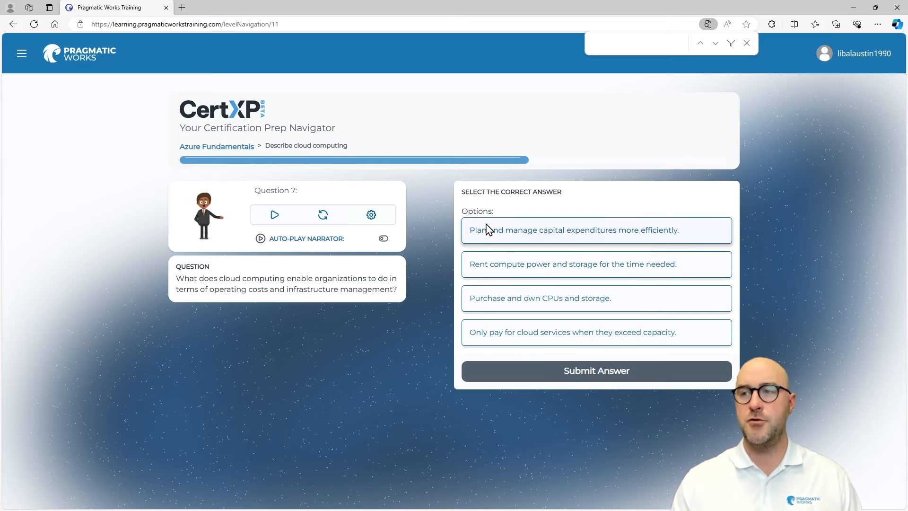
click(596, 230)
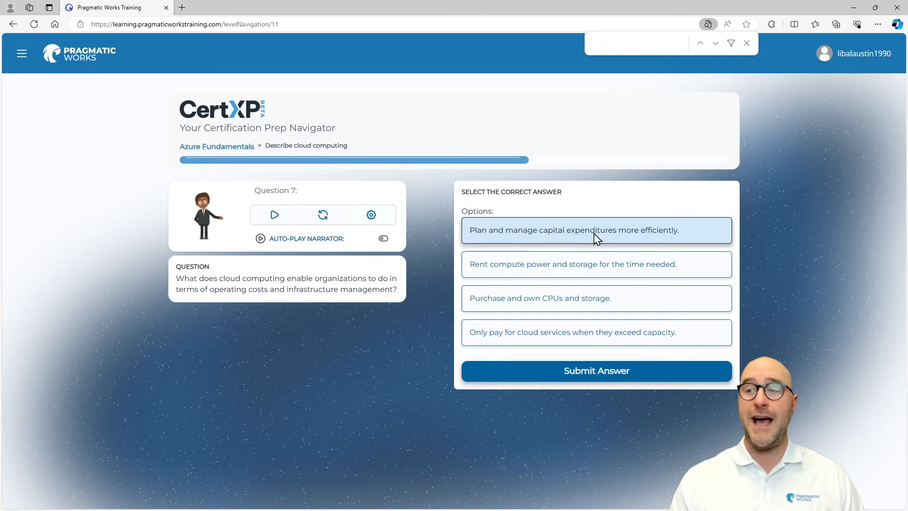
click(596, 371)
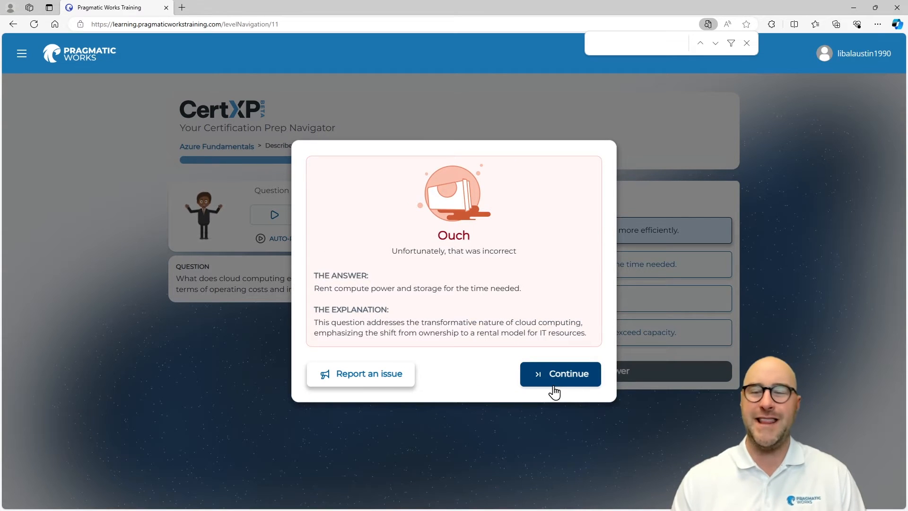
mouse_move(523, 305)
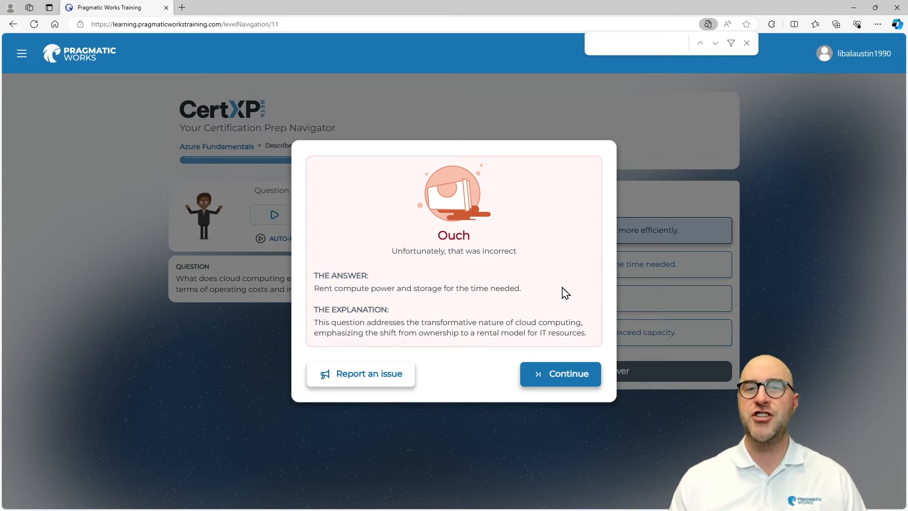
mouse_move(387, 303)
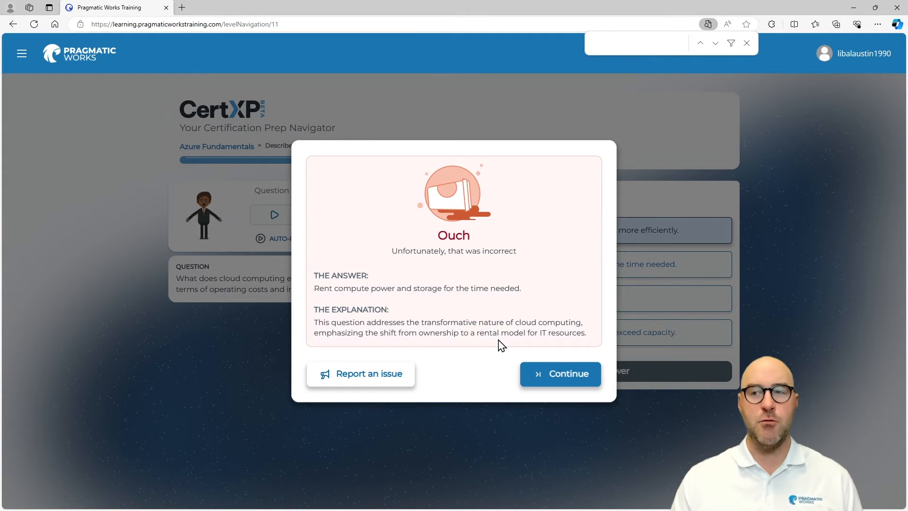
click(559, 373)
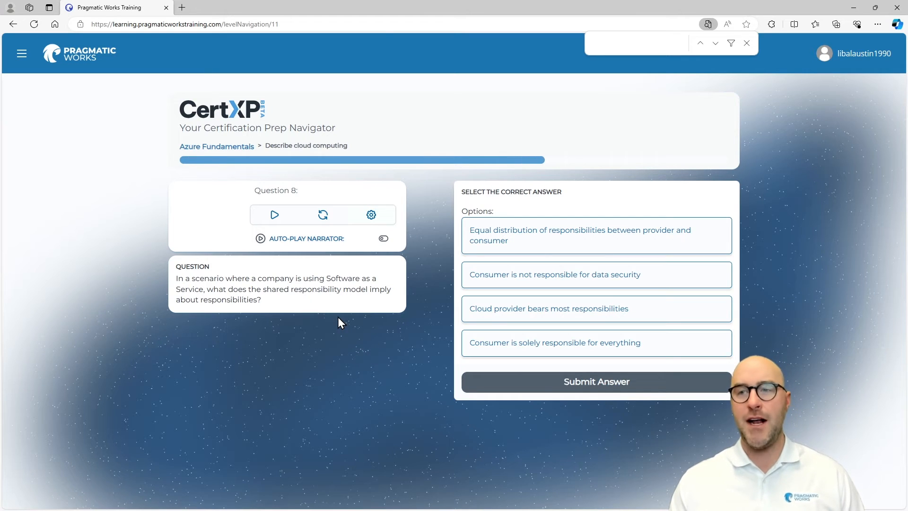
mouse_move(415, 450)
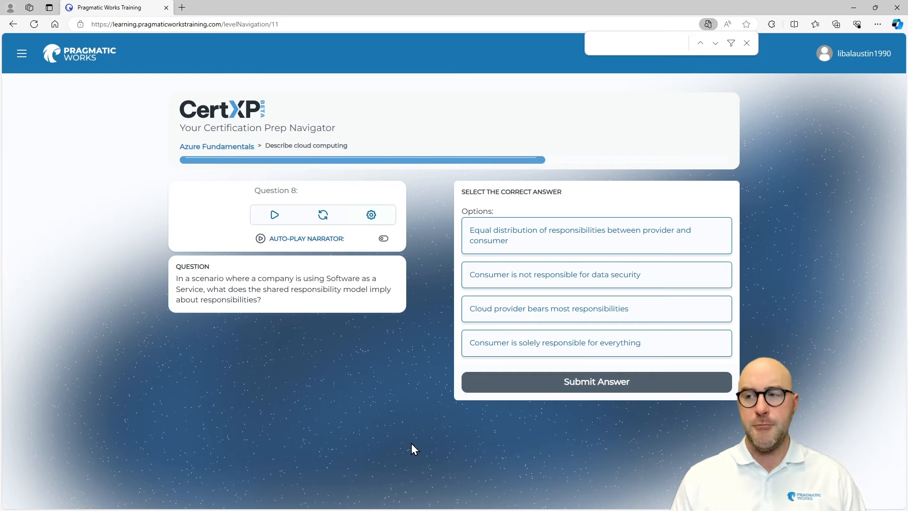
mouse_move(243, 289)
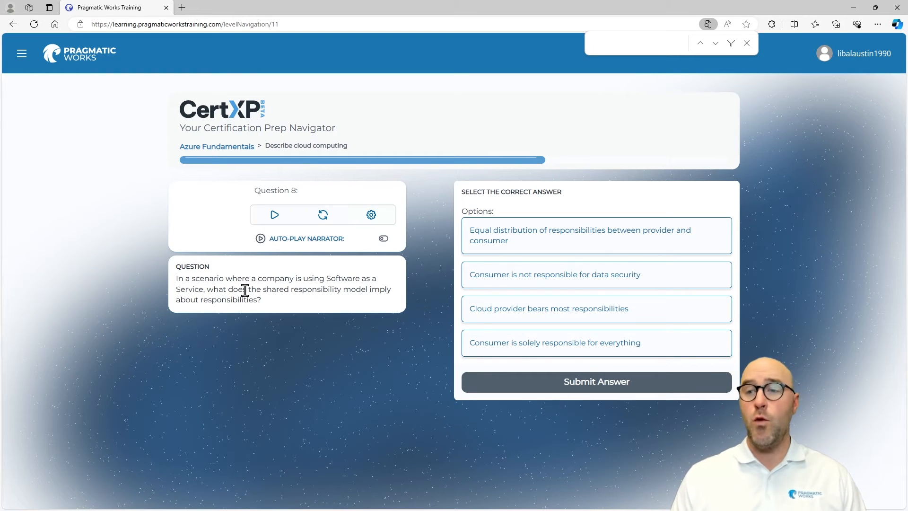
mouse_move(401, 313)
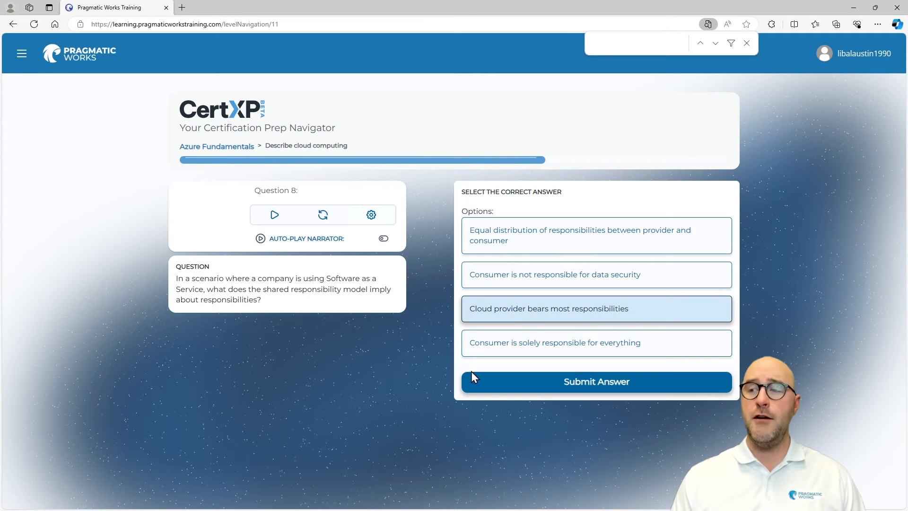
Submit 'Cloud provider bears most responsibilities' for Question 8 and continue to Question 9.
click(596, 381)
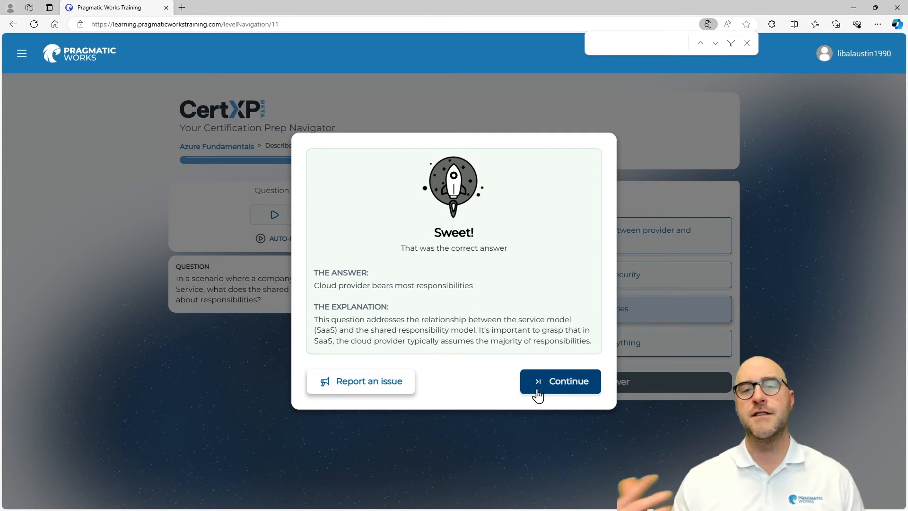
click(559, 381)
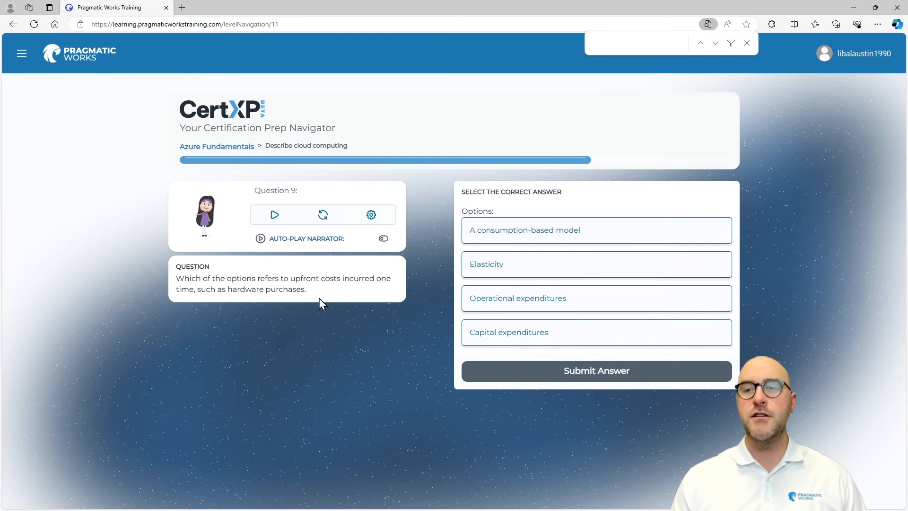
mouse_move(360, 299)
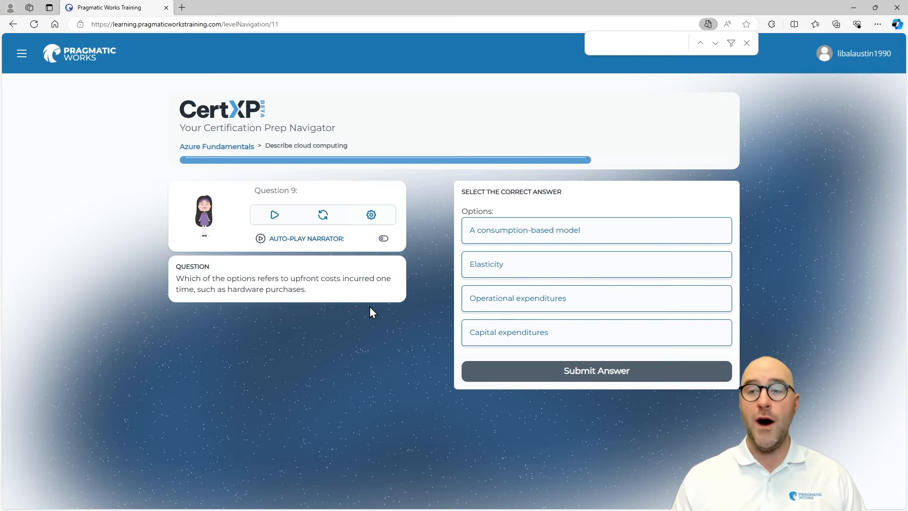
mouse_move(337, 391)
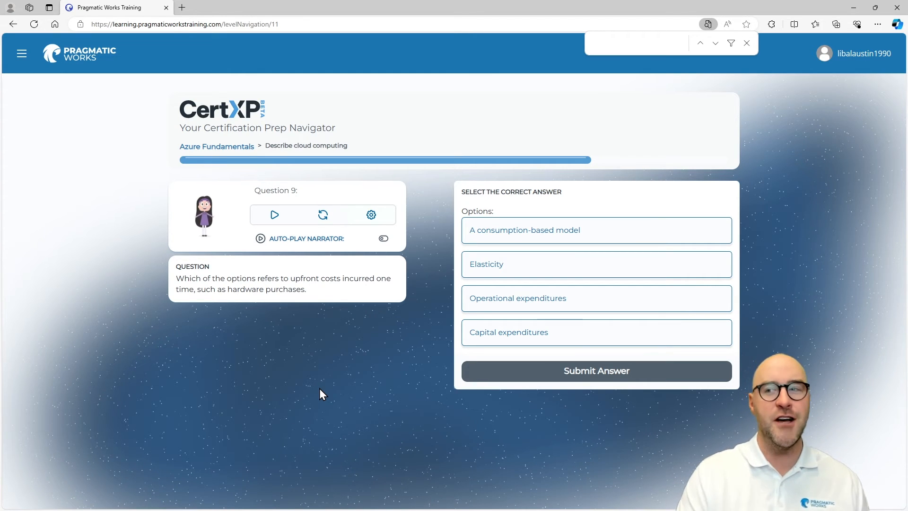
mouse_move(469, 362)
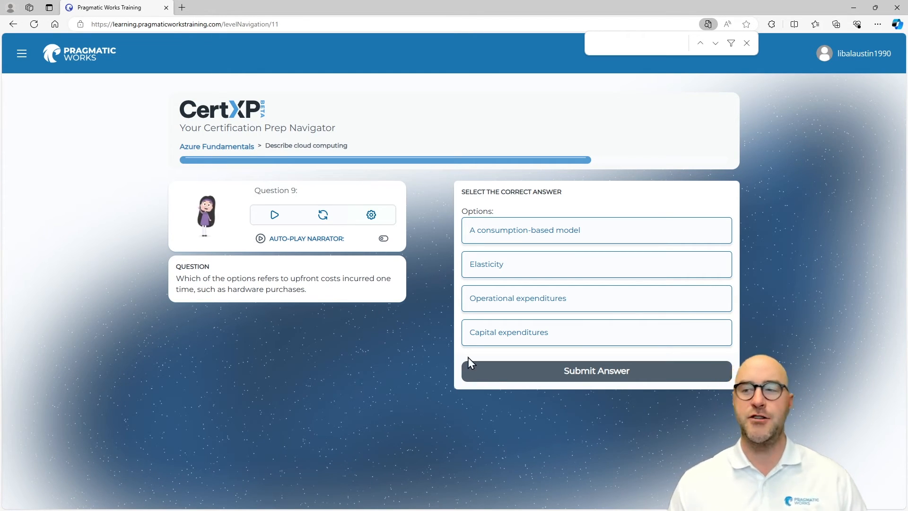
Answer question 9 with 'Capital expenditures' and continue to question 10.
click(595, 371)
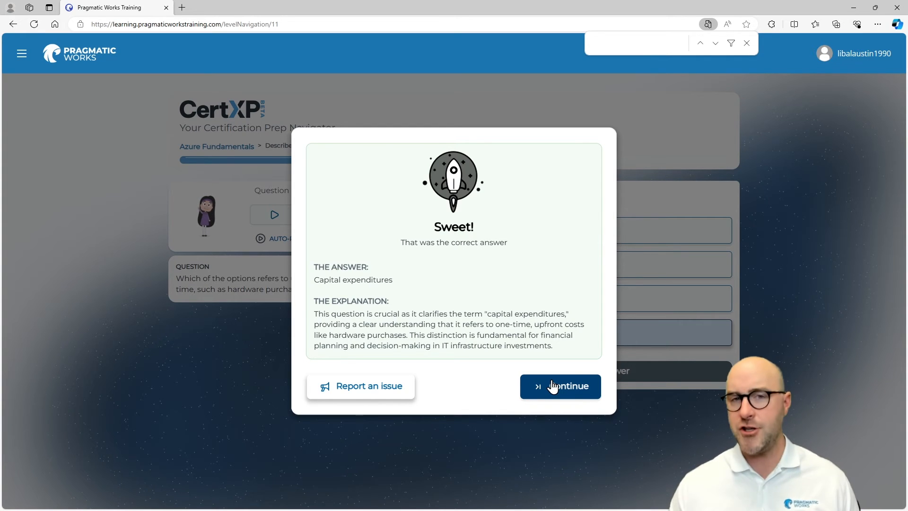
click(559, 386)
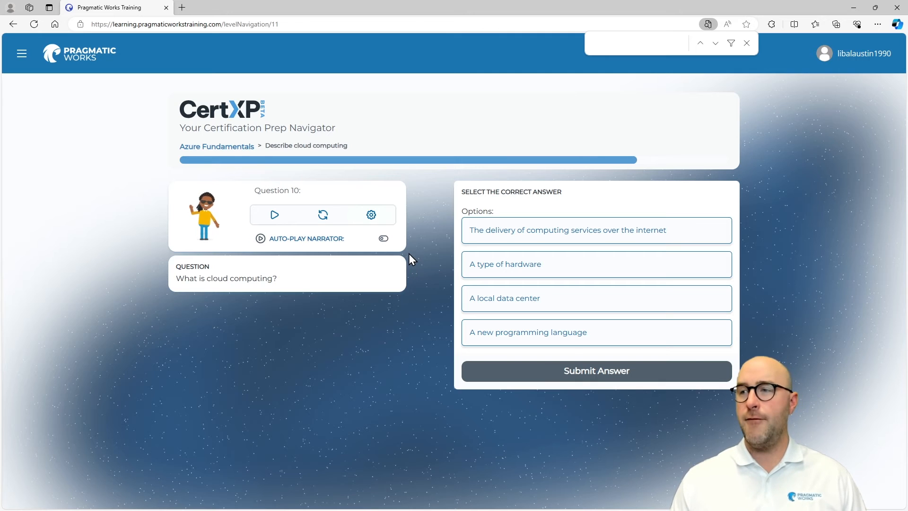
mouse_move(414, 286)
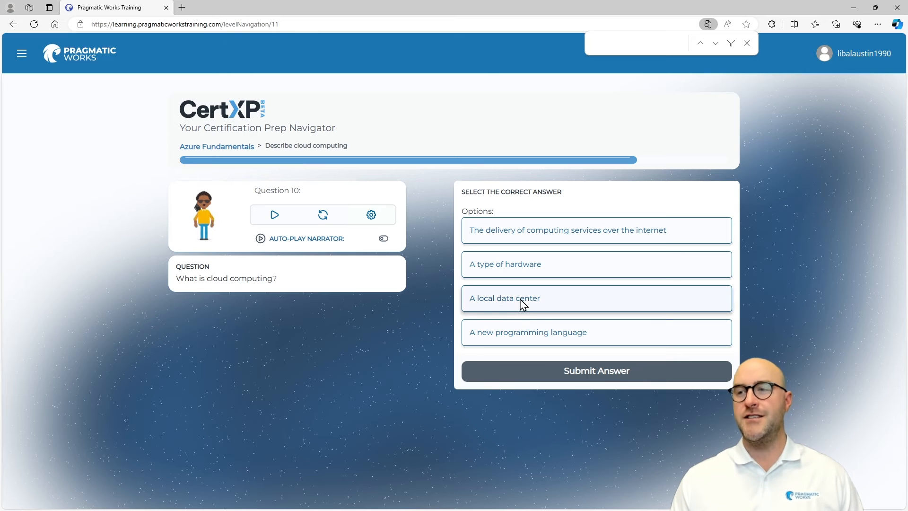
Answer question 10 with 'The delivery of computing services over the internet' and continue to question 11.
click(596, 230)
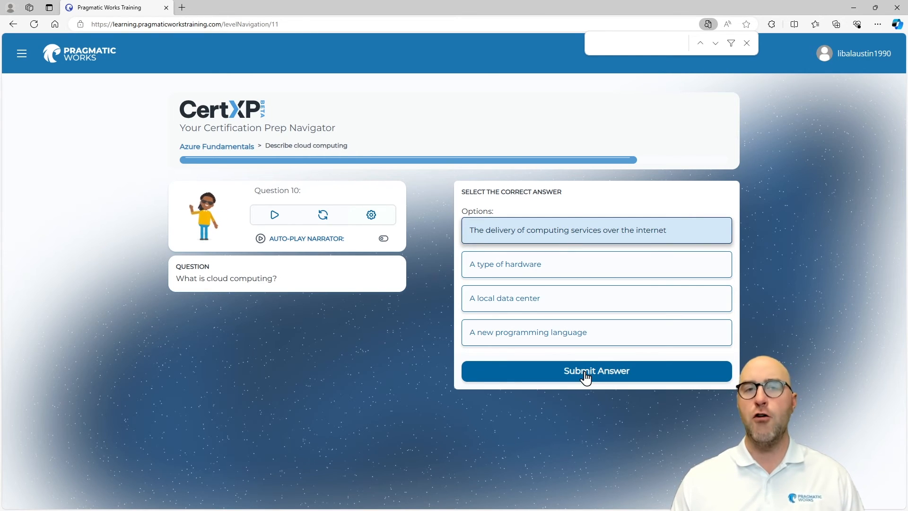
click(596, 371)
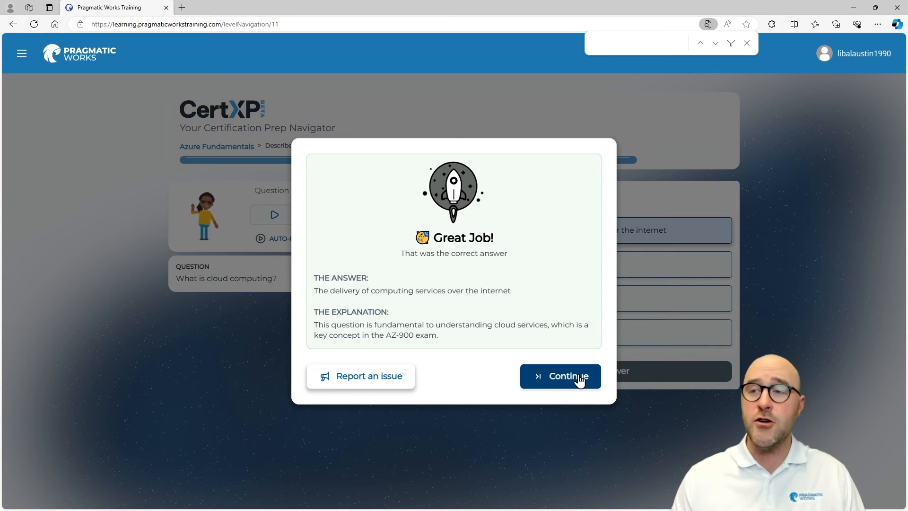
click(558, 375)
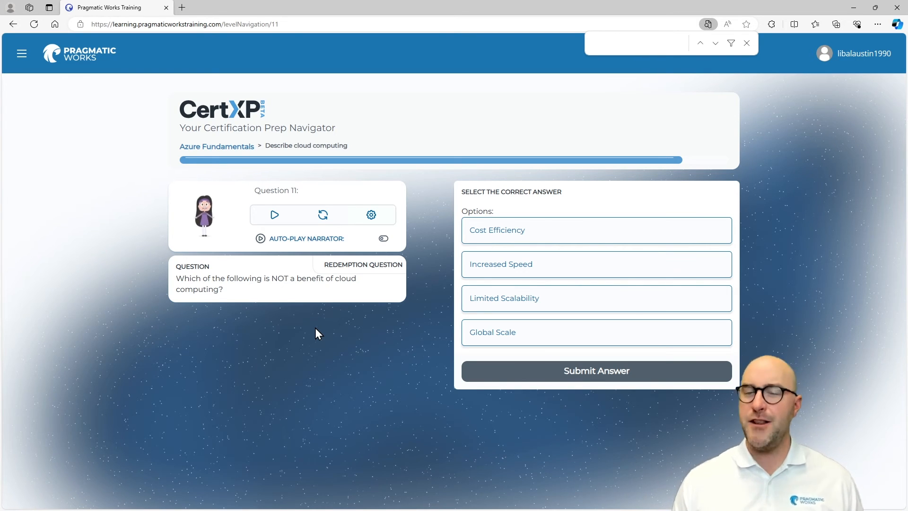
Answer redemption question 11 with 'Limited Scalability' and continue to question 12.
click(594, 297)
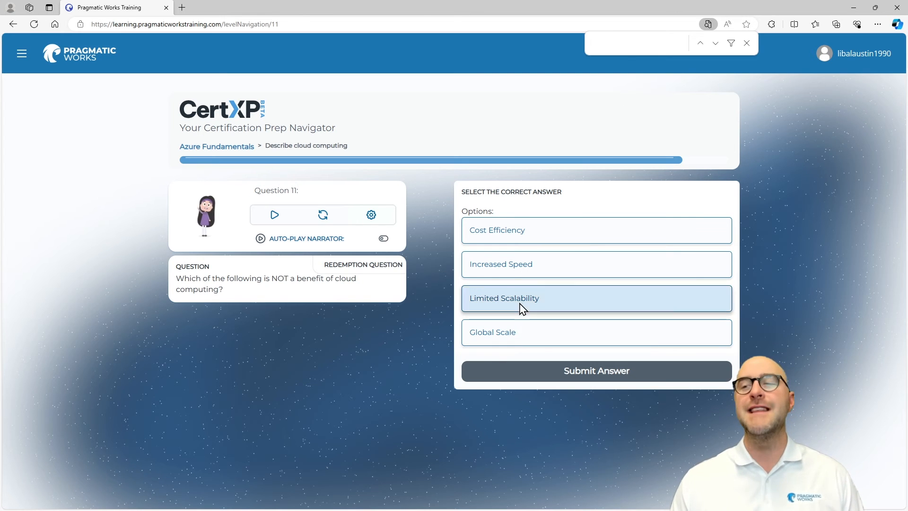
click(595, 371)
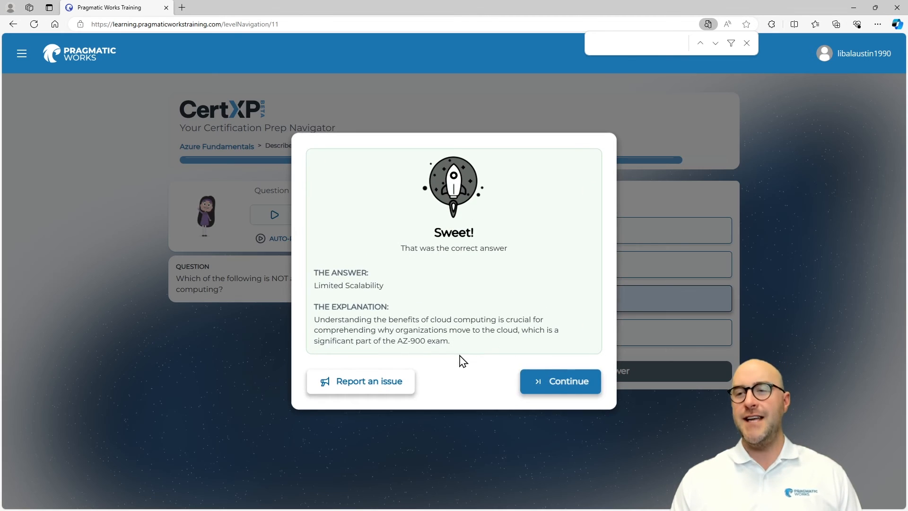
click(558, 381)
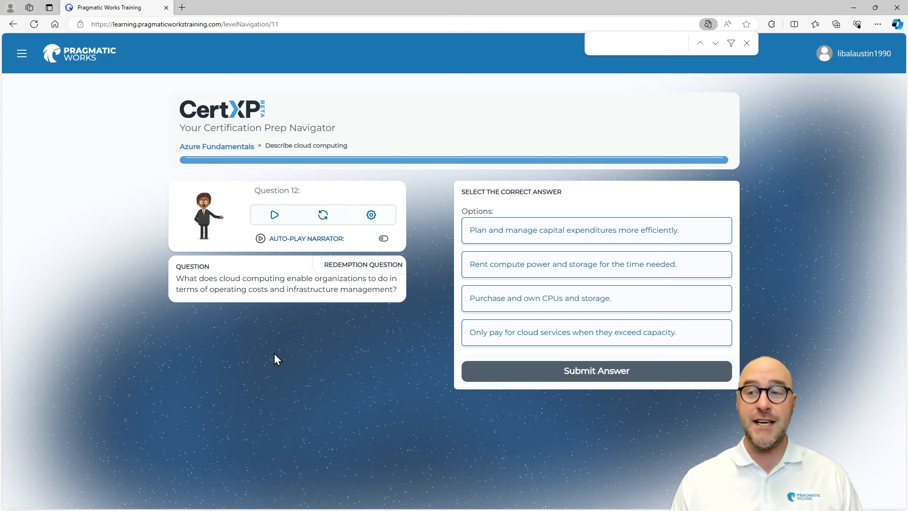
mouse_move(318, 358)
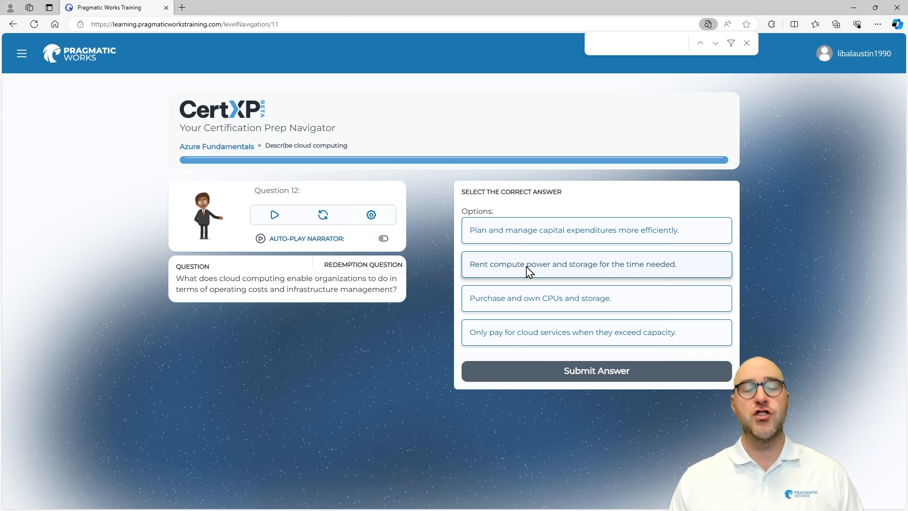
Answer question 12 with renting compute power and storage, reaching the 80% results screen.
click(595, 370)
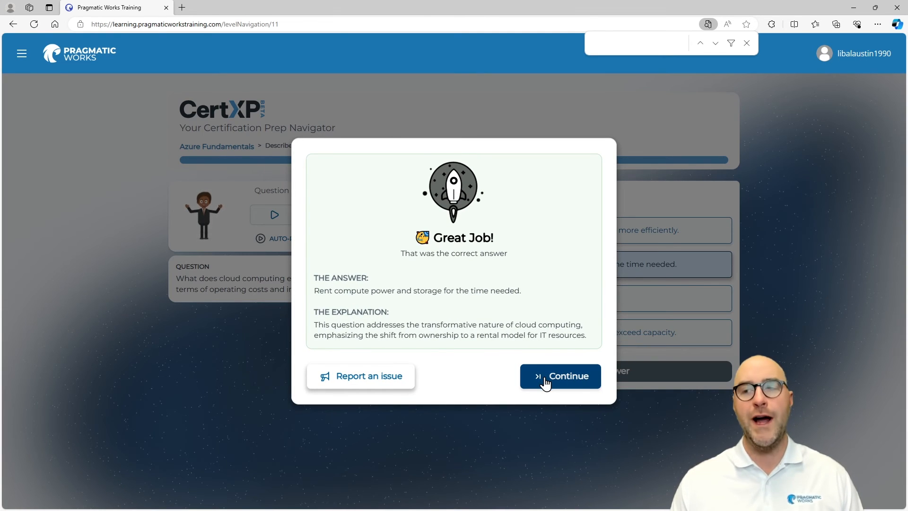
click(558, 375)
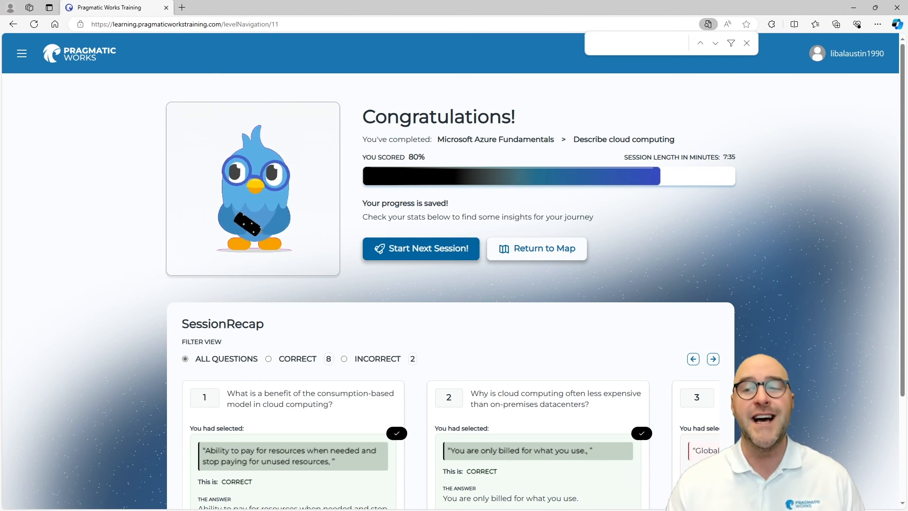
Review the session recap including the Global Scale answer, then return to the journey map.
scroll(down, 3)
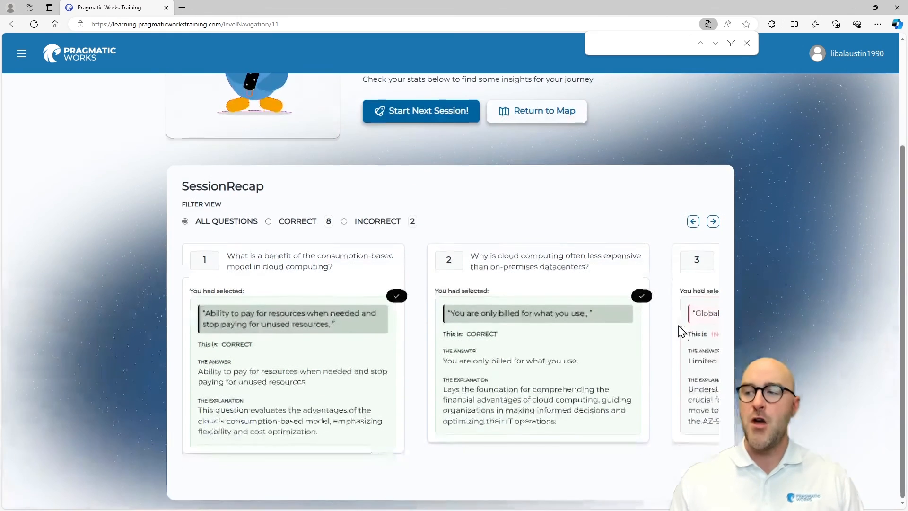
click(713, 221)
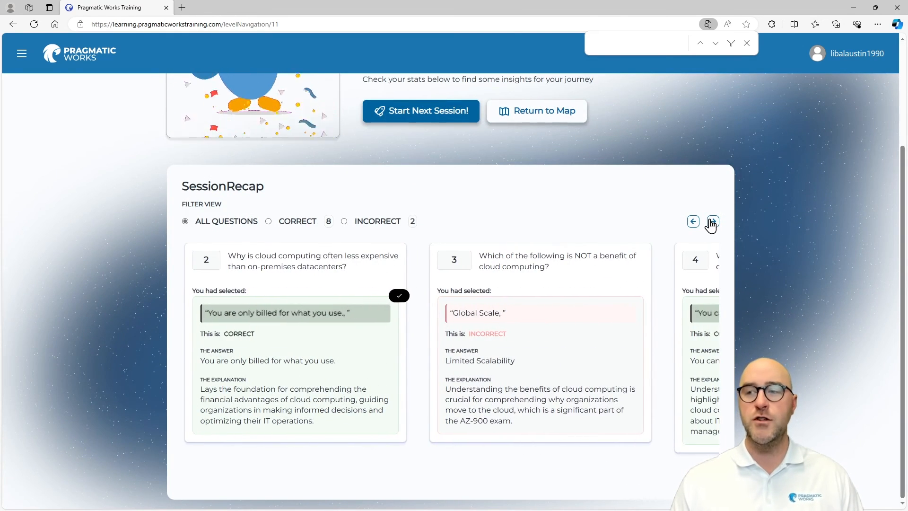
mouse_move(704, 226)
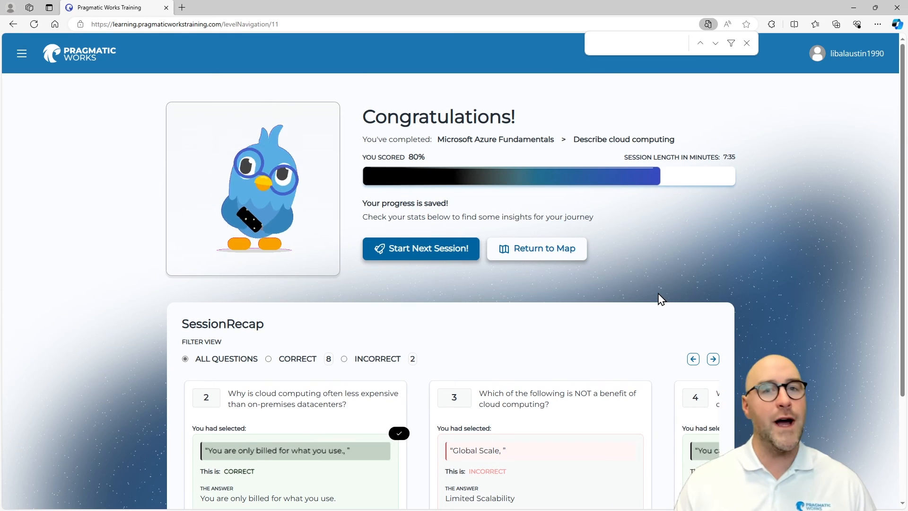
click(537, 249)
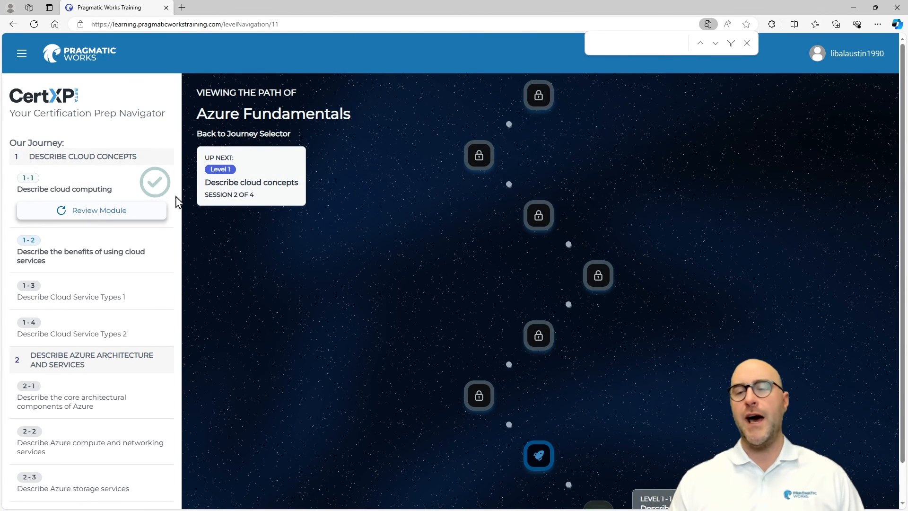
mouse_move(260, 273)
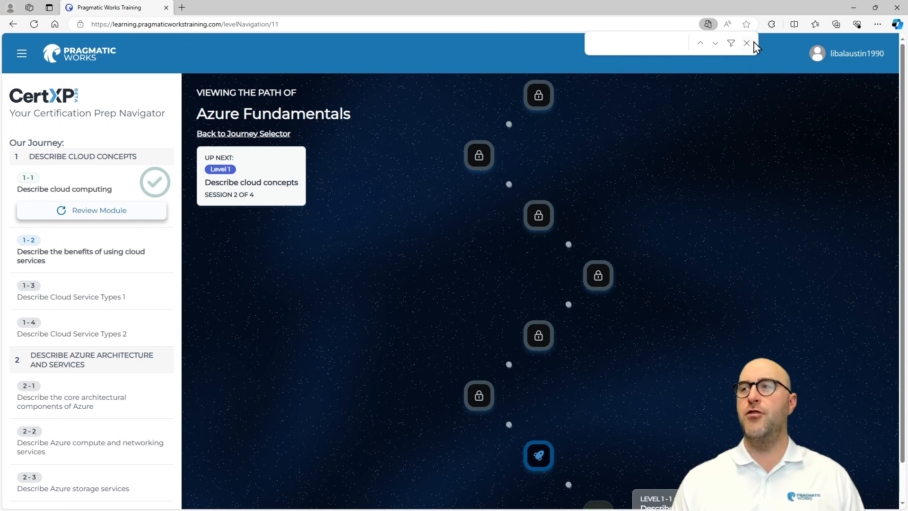
Close the browser's find-in-page bar over the Azure Fundamentals journey map.
click(747, 43)
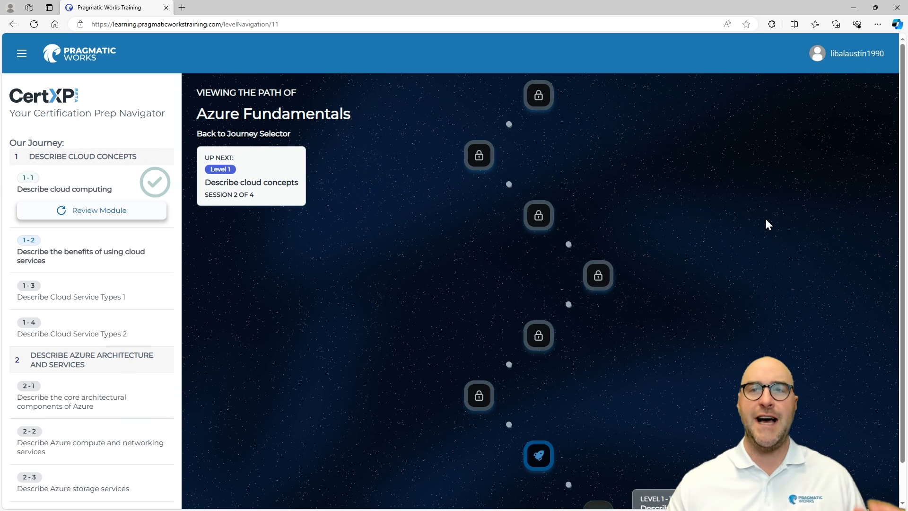